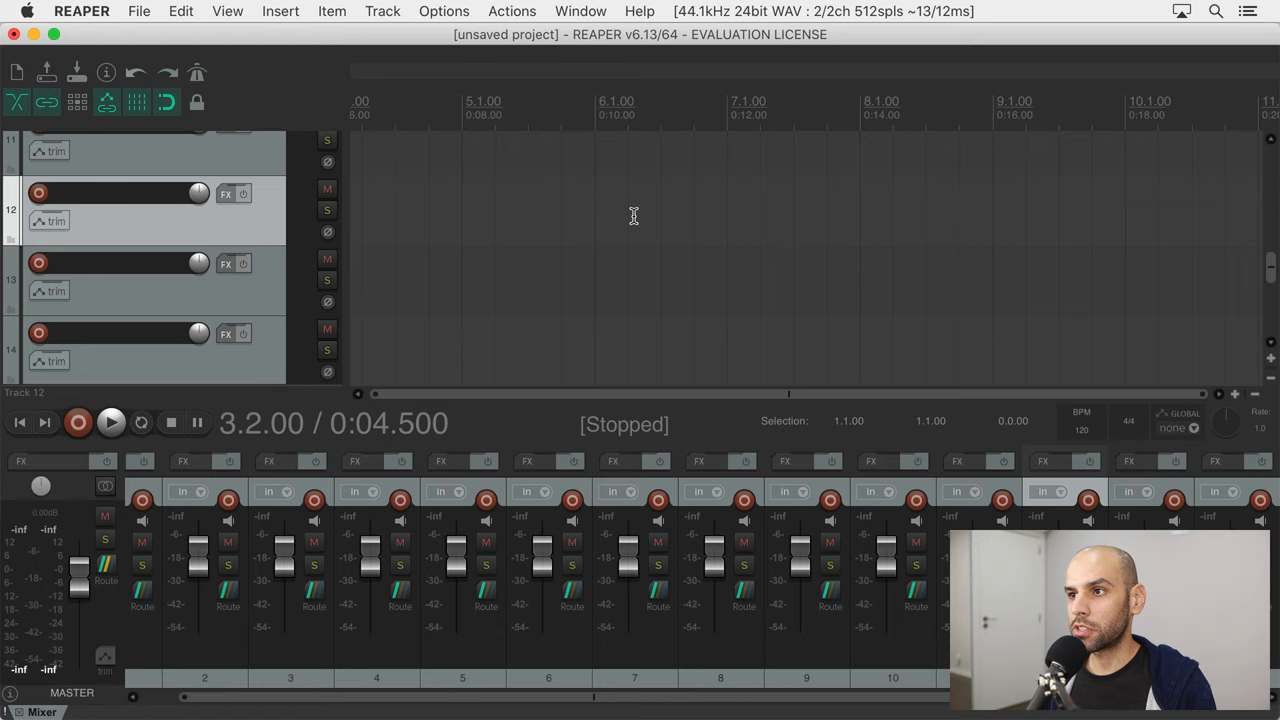
{"action": "mouse_move", "coordinate": [564, 160]}
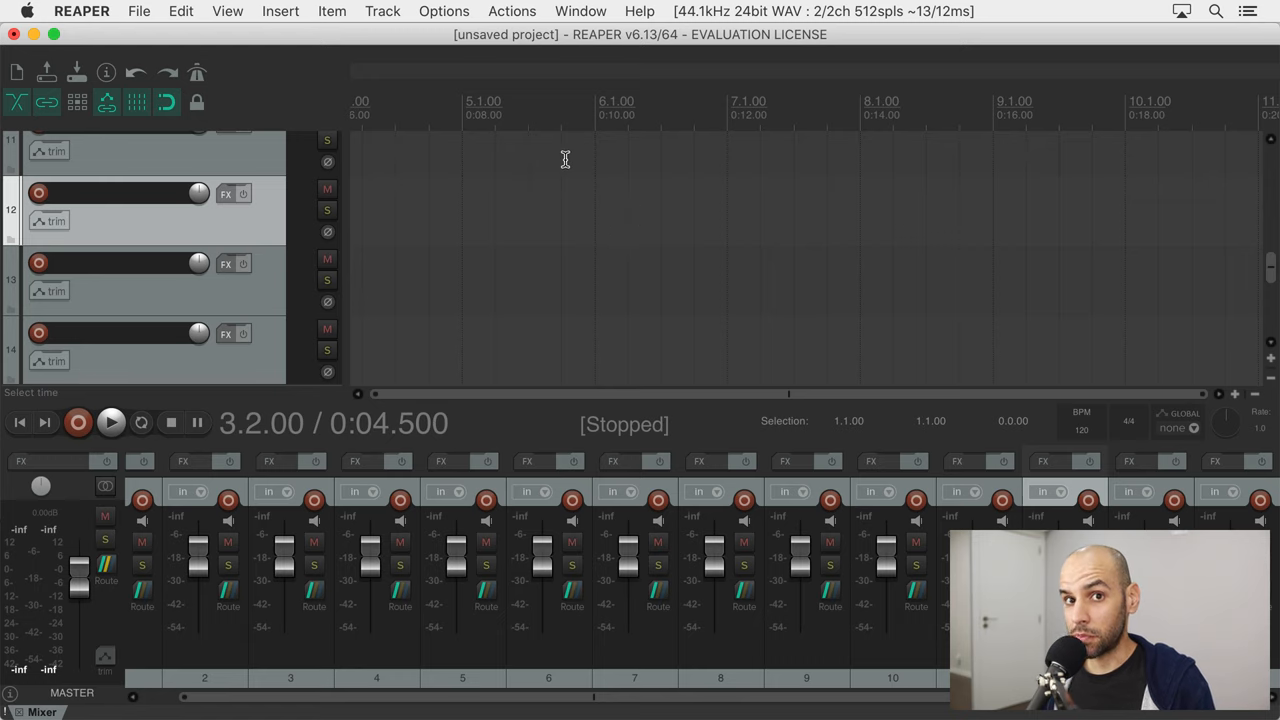
Step: Disable mouse-wheel event throttling in Advanced UI/system tweaks and confirm
{"action": "left_click", "coordinate": [82, 12]}
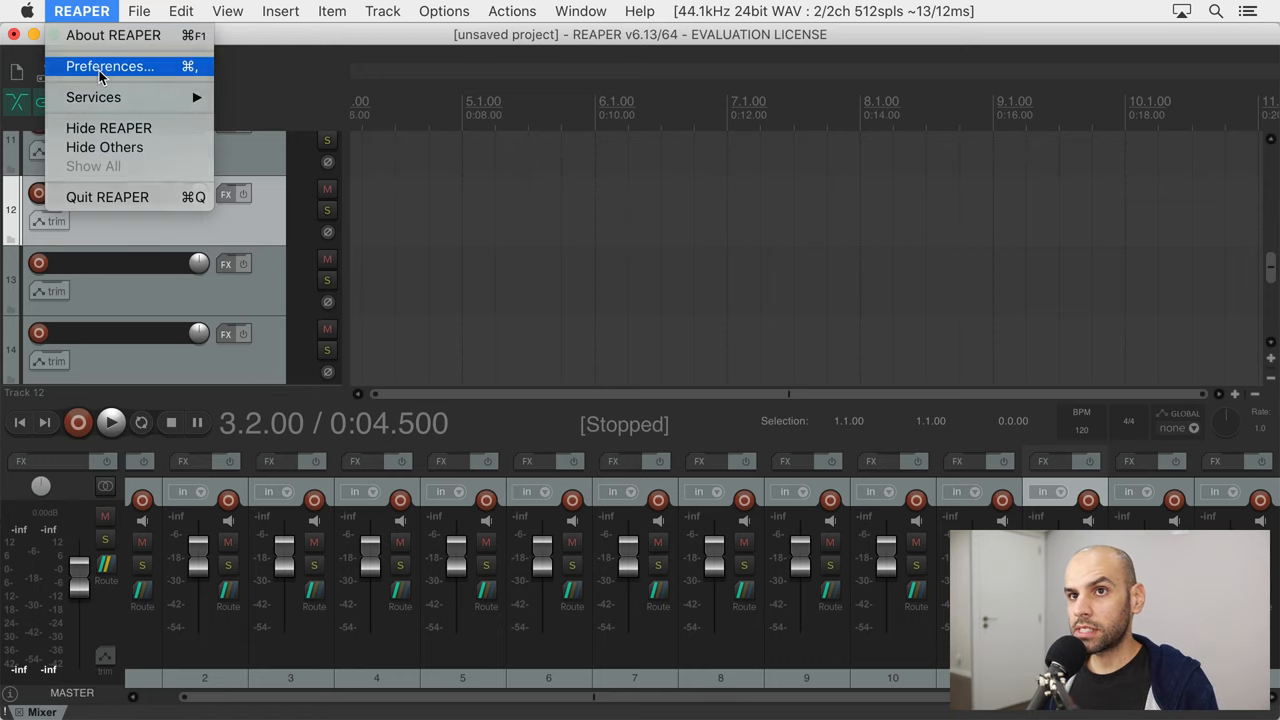
{"action": "left_click", "coordinate": [108, 66]}
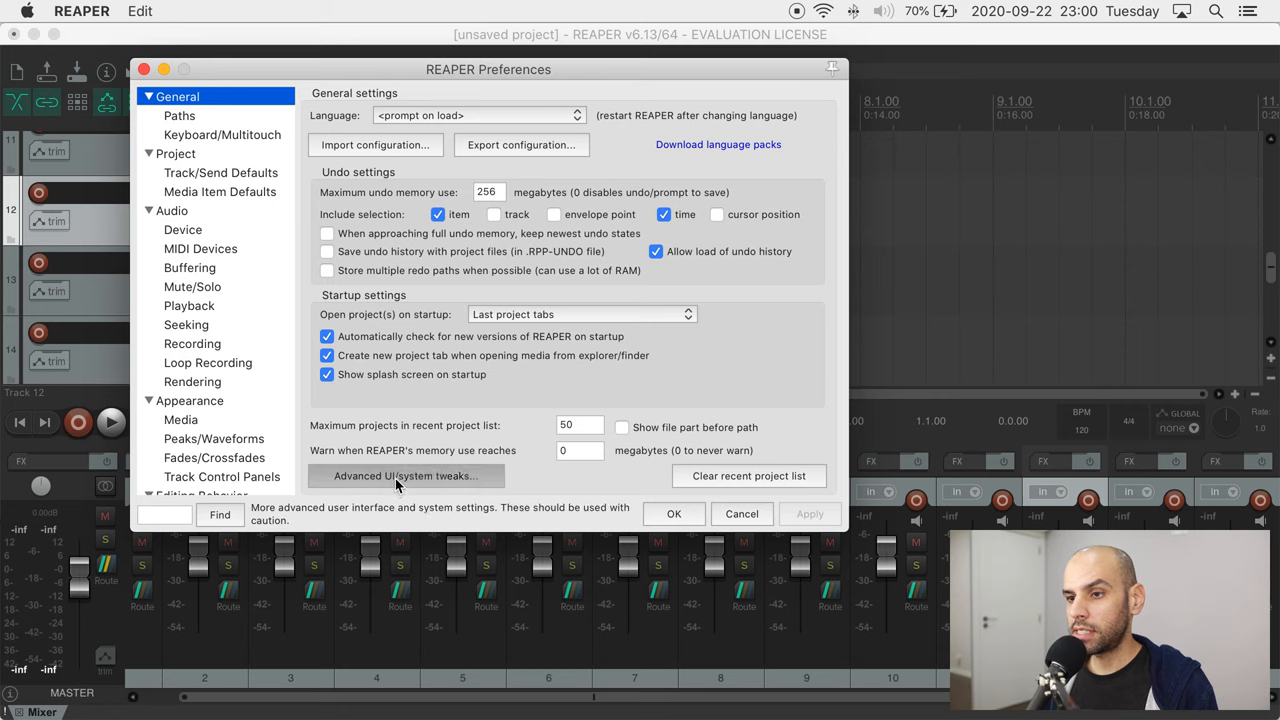
{"action": "left_click", "coordinate": [404, 476]}
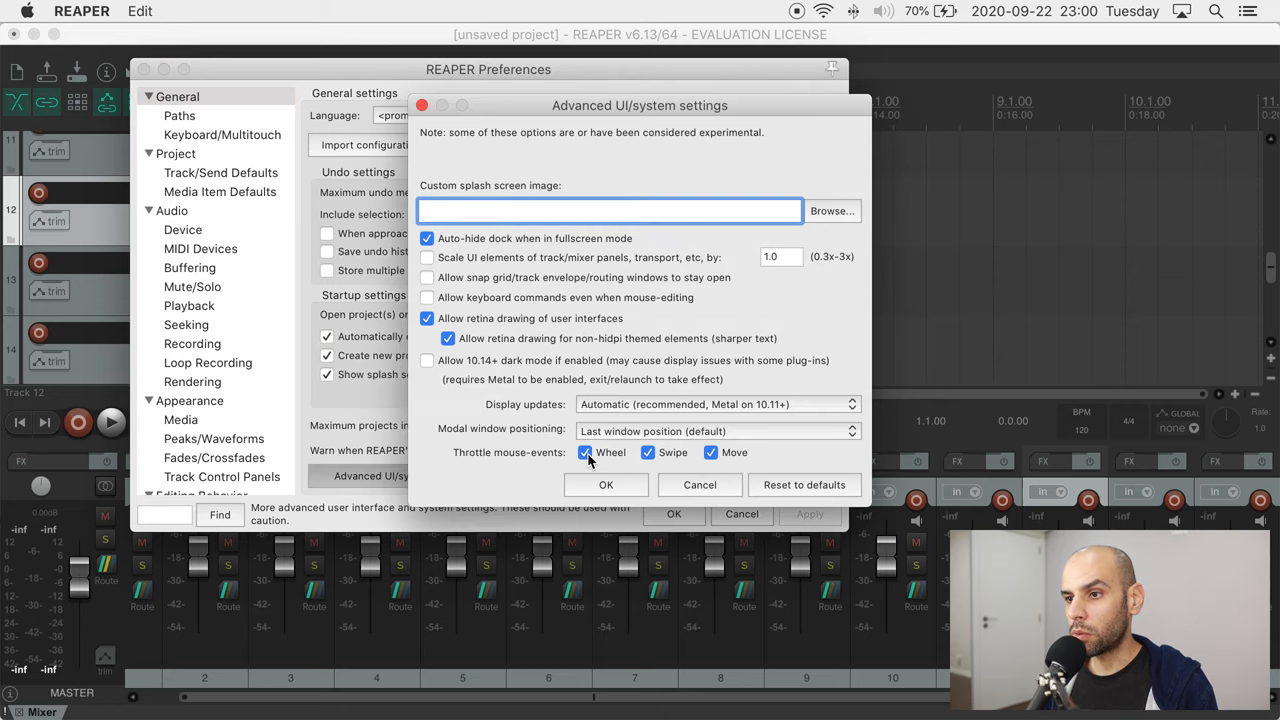
{"action": "left_click", "coordinate": [584, 452]}
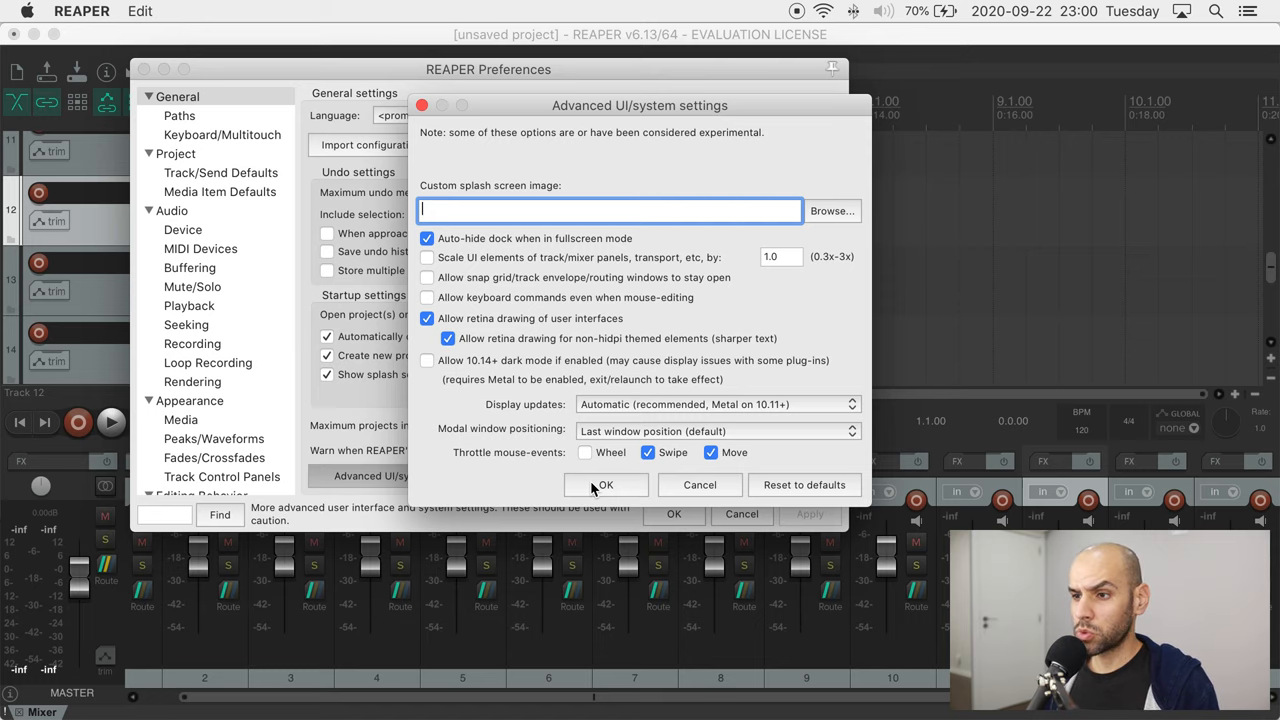
{"action": "left_click", "coordinate": [604, 486]}
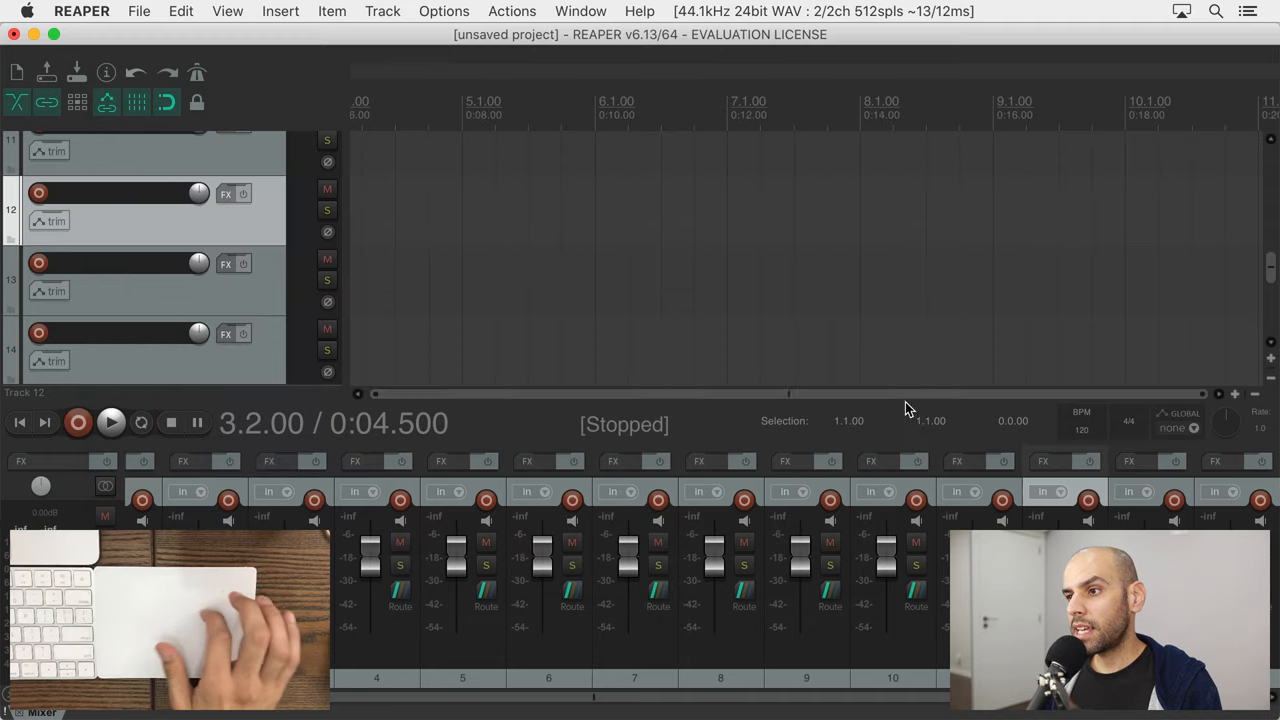
{"action": "scroll", "scroll_direction": "right", "scroll_amount": 3}
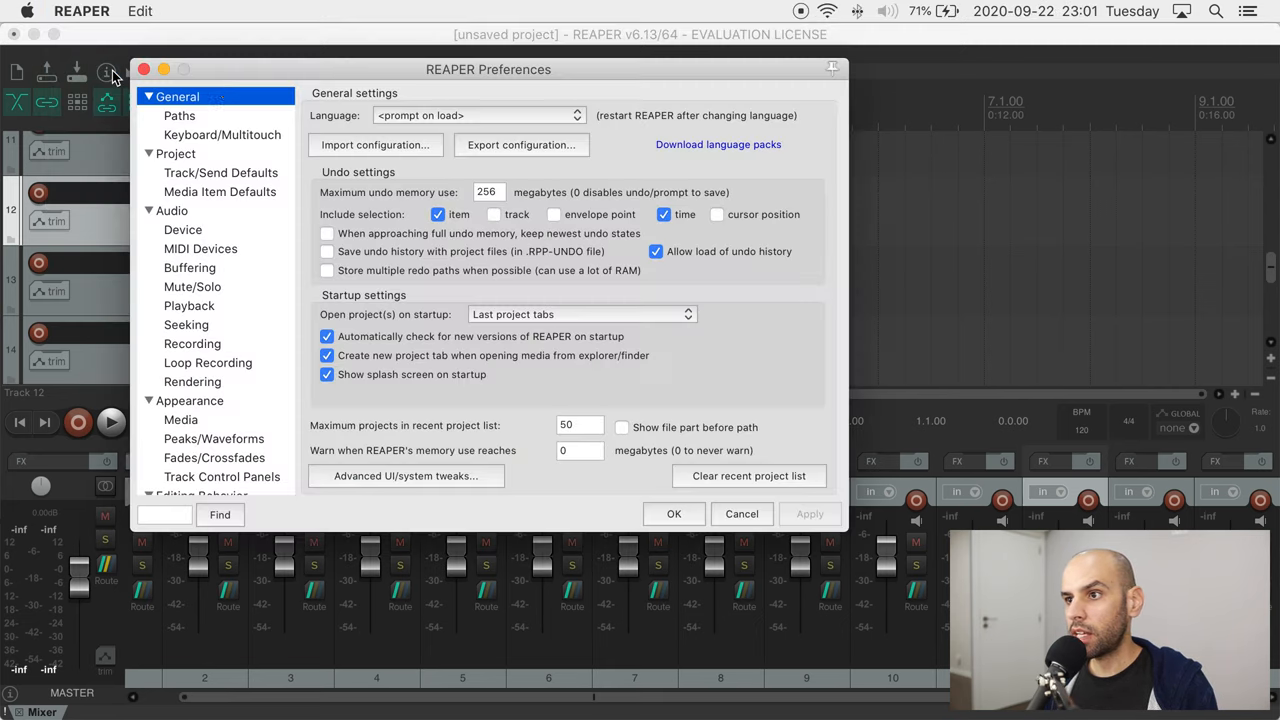
Step: Review the Keyboard/Multitouch preferences page, then close Preferences
{"action": "left_click", "coordinate": [222, 134]}
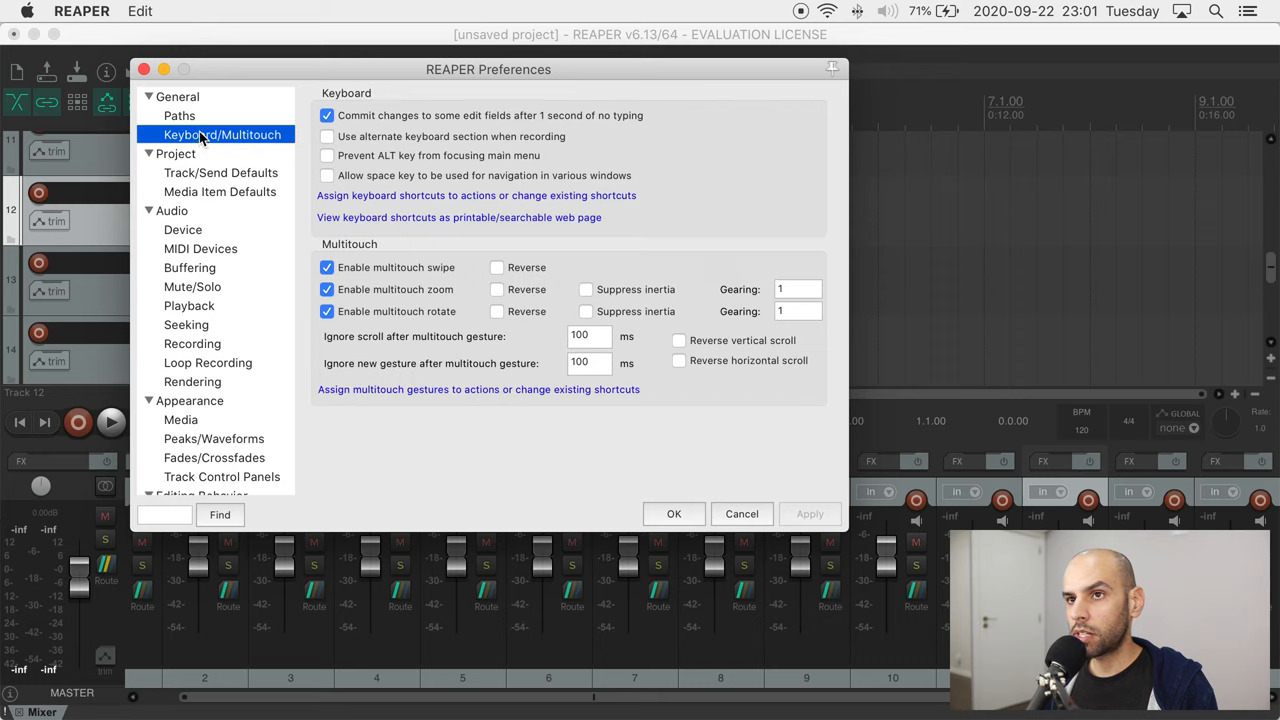
{"action": "left_click", "coordinate": [680, 340]}
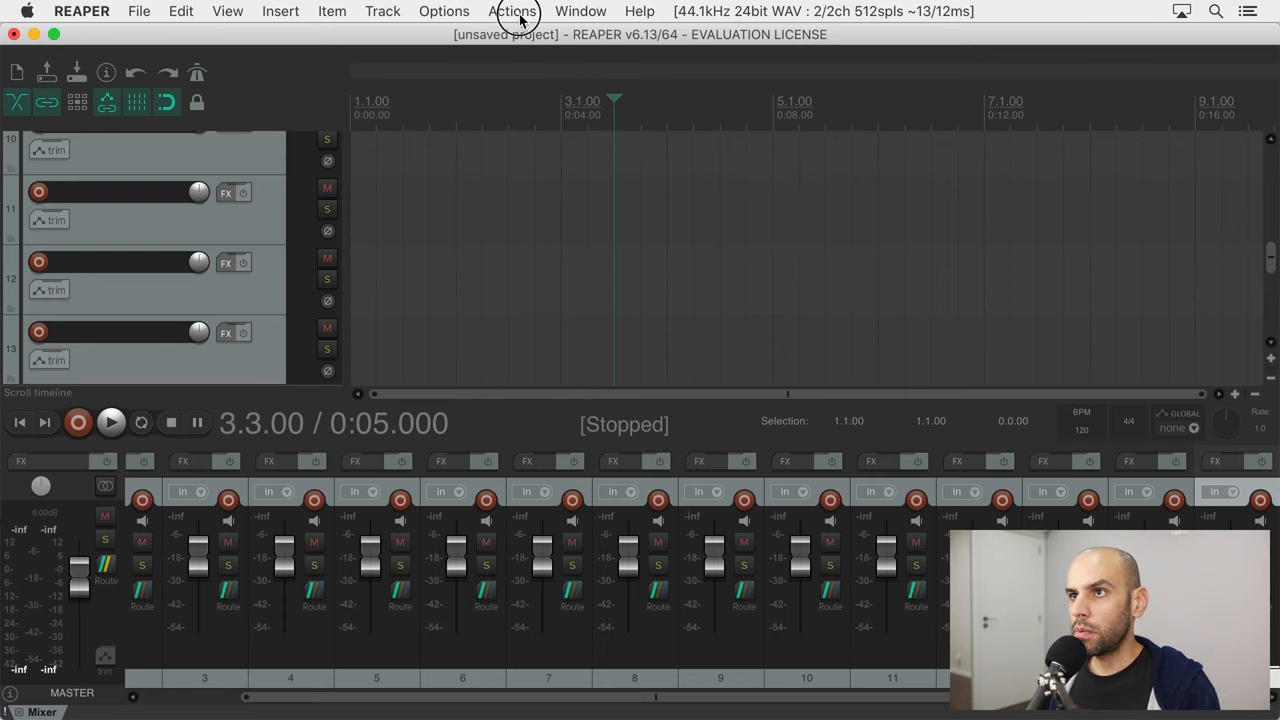
Step: Filter the action list to 'scroll vertically' and select View: Scroll vertically reversed
{"action": "left_click", "coordinate": [512, 12]}
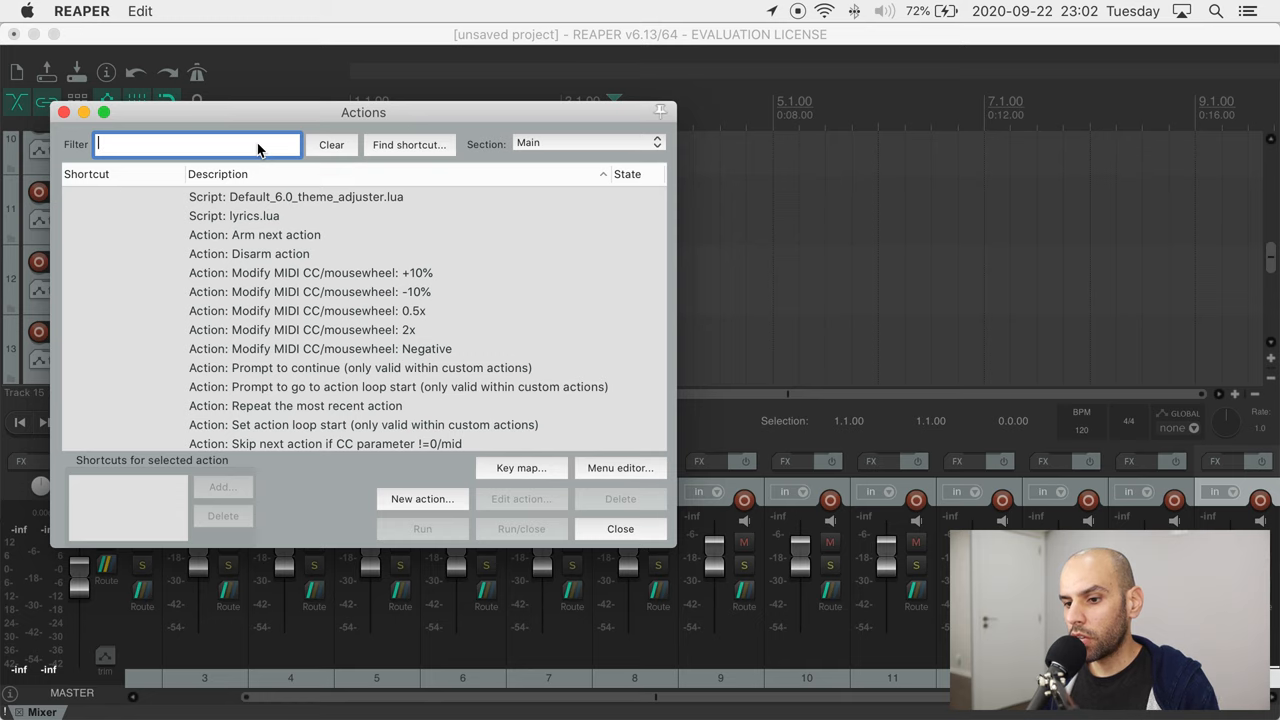
{"action": "type", "text": "scroll vertically rev"}
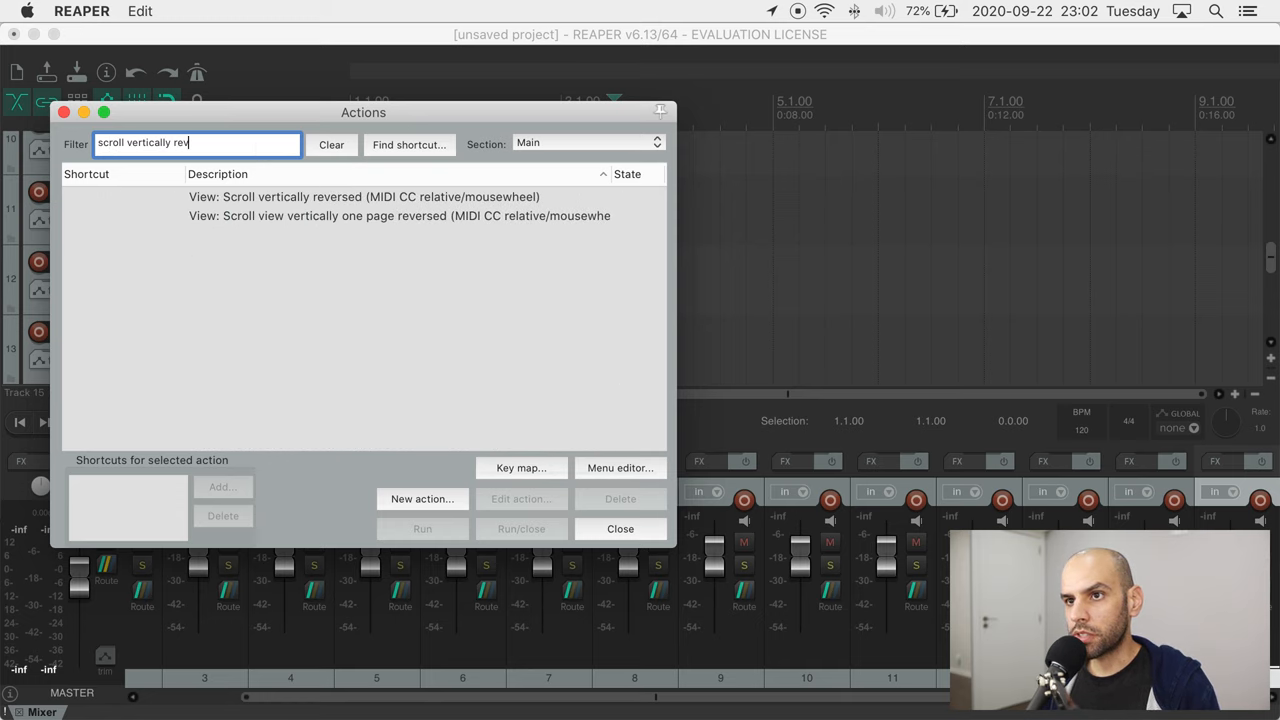
{"action": "mouse_move", "coordinate": [220, 152]}
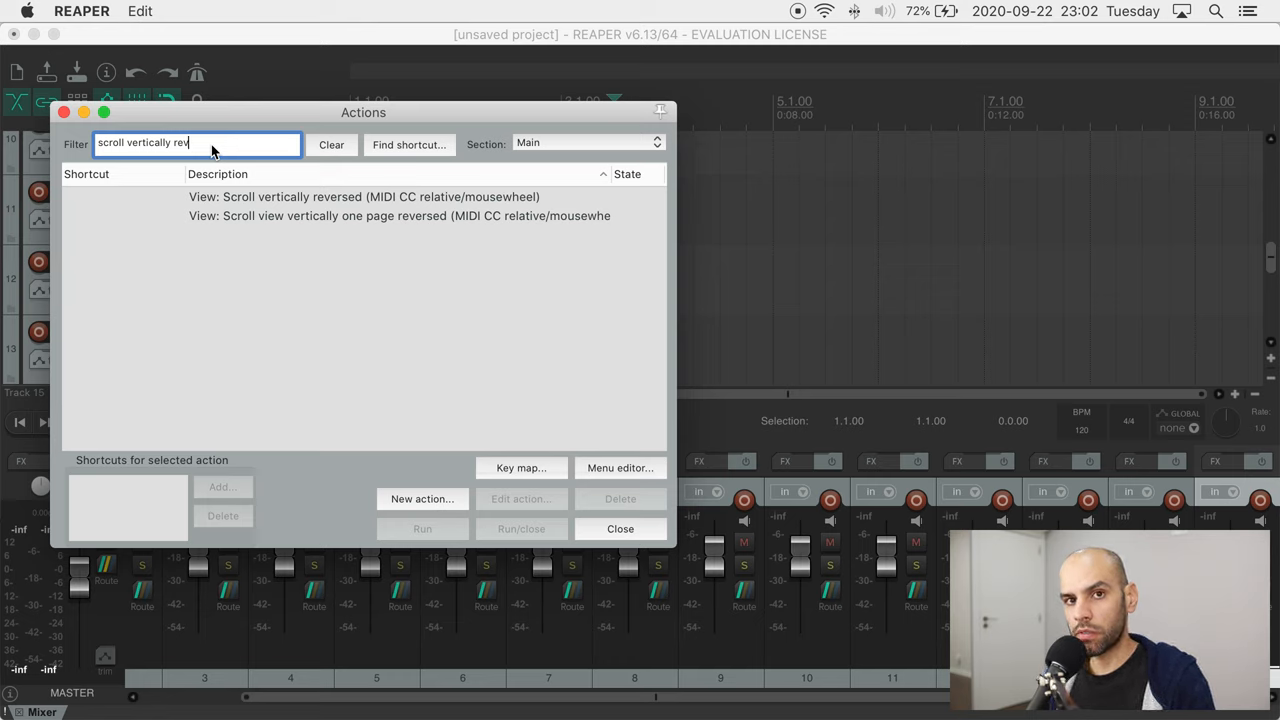
{"action": "key", "text": "backspace"}
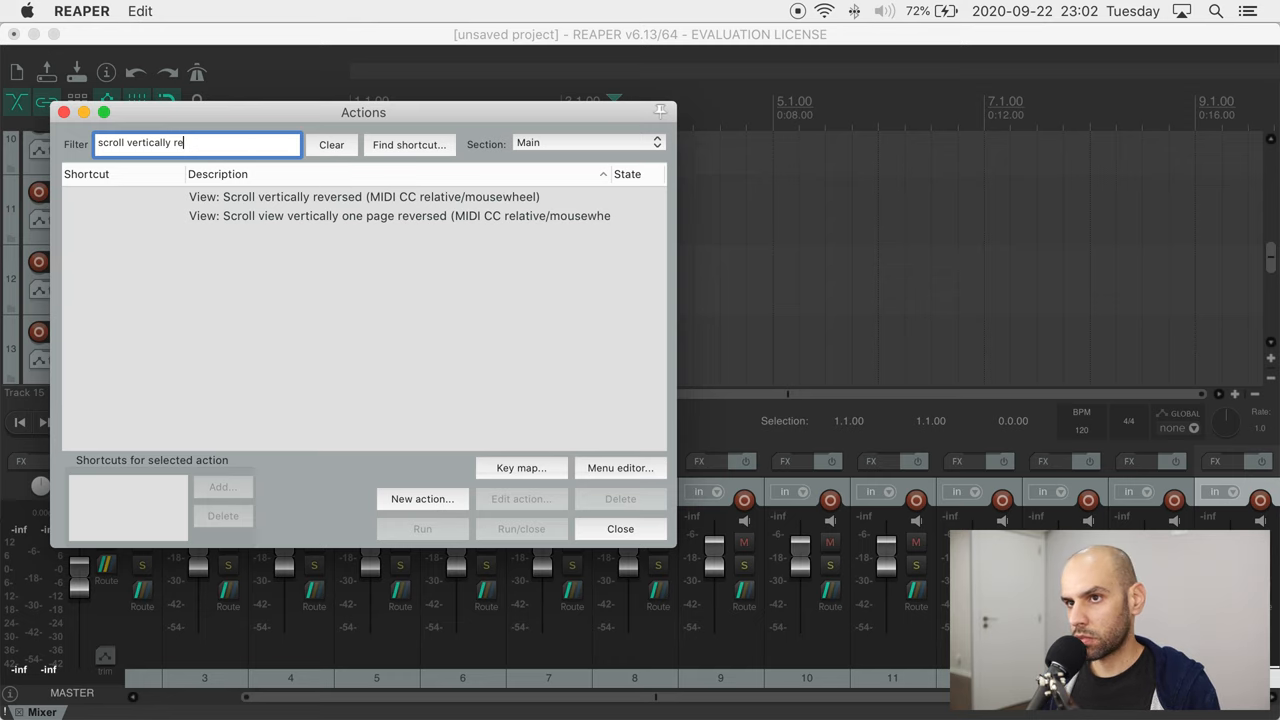
{"action": "key", "text": "backspace"}
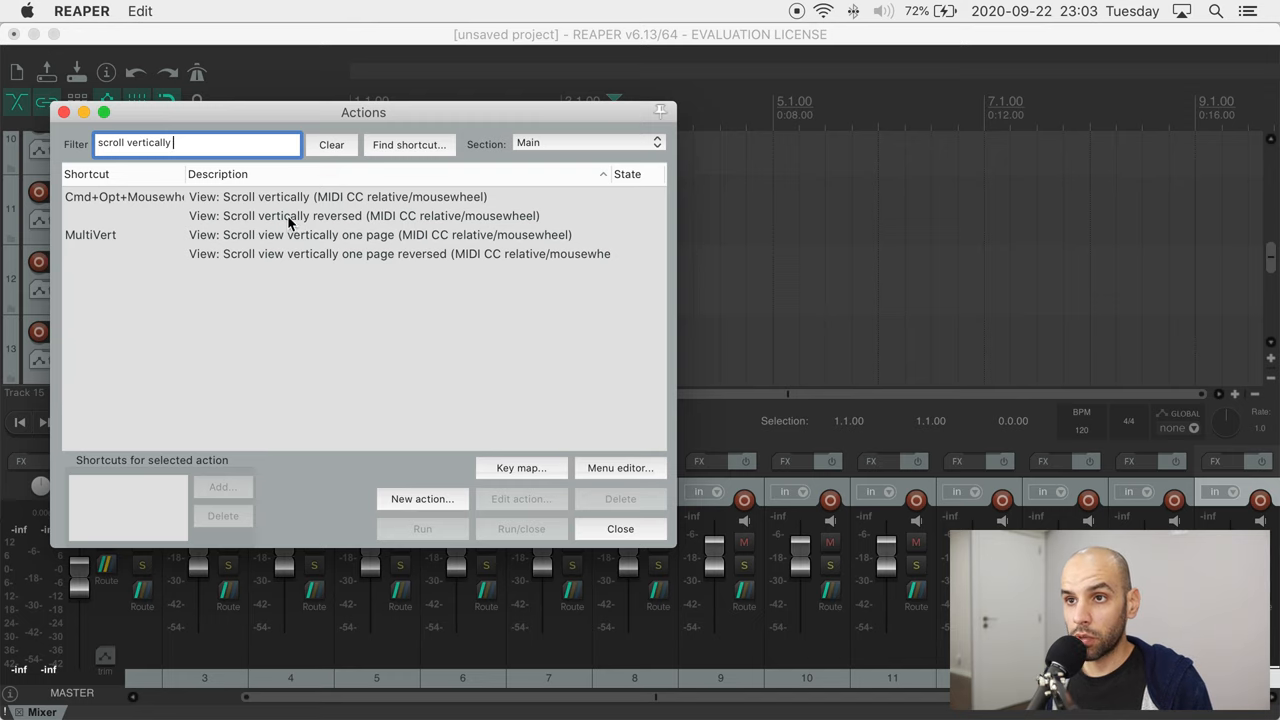
{"action": "left_click", "coordinate": [364, 216]}
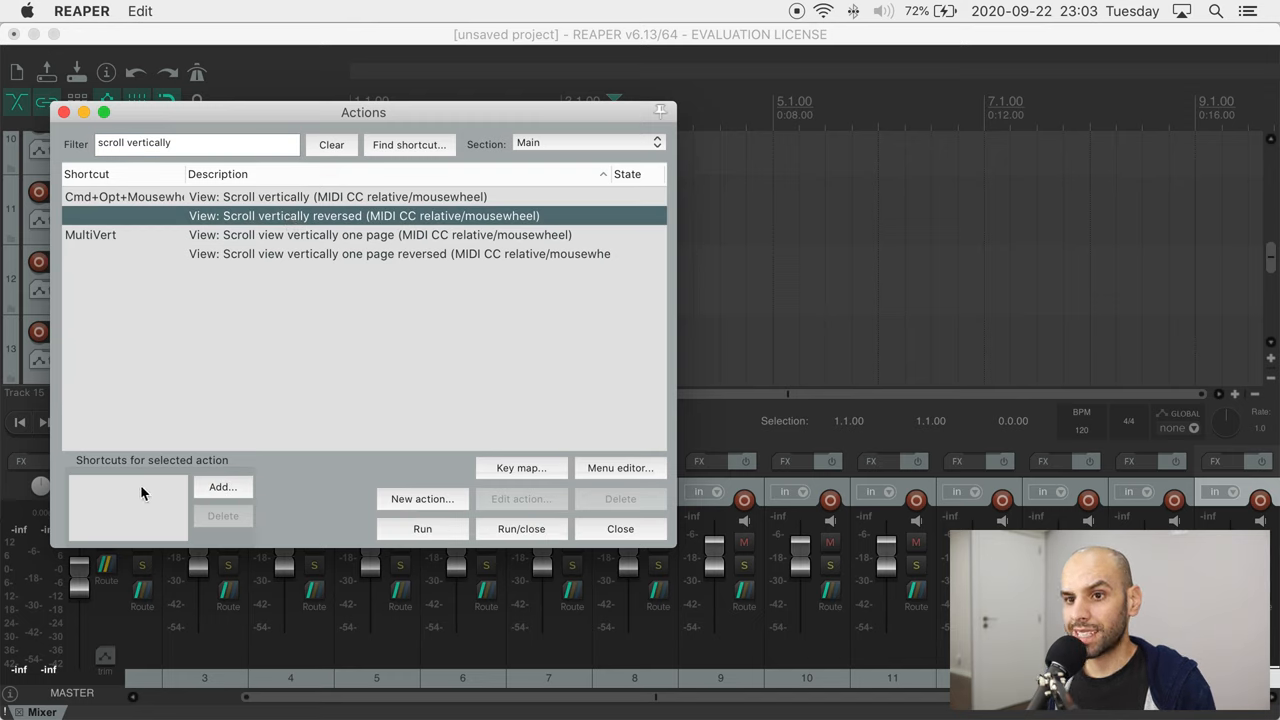
Step: Assign the mousewheel to reversed vertical scroll, overriding its Zoom horizontally mapping
{"action": "left_click", "coordinate": [222, 488]}
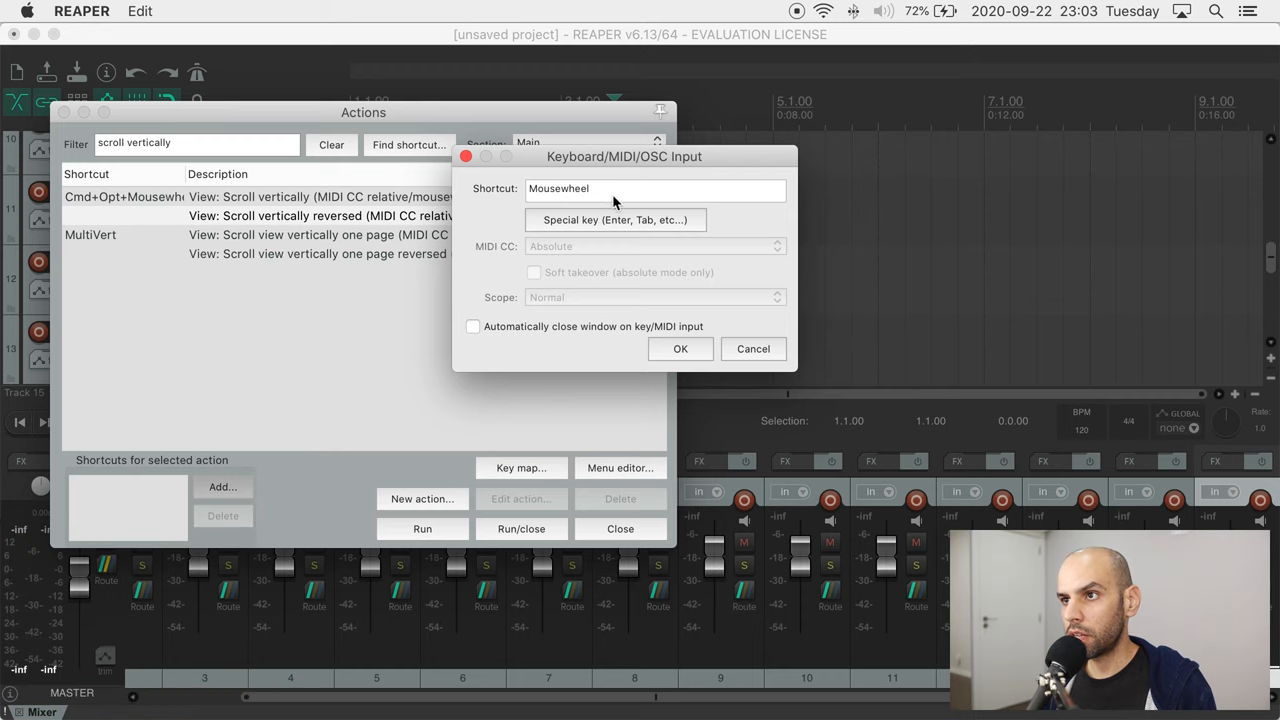
{"action": "mouse_move", "coordinate": [528, 196]}
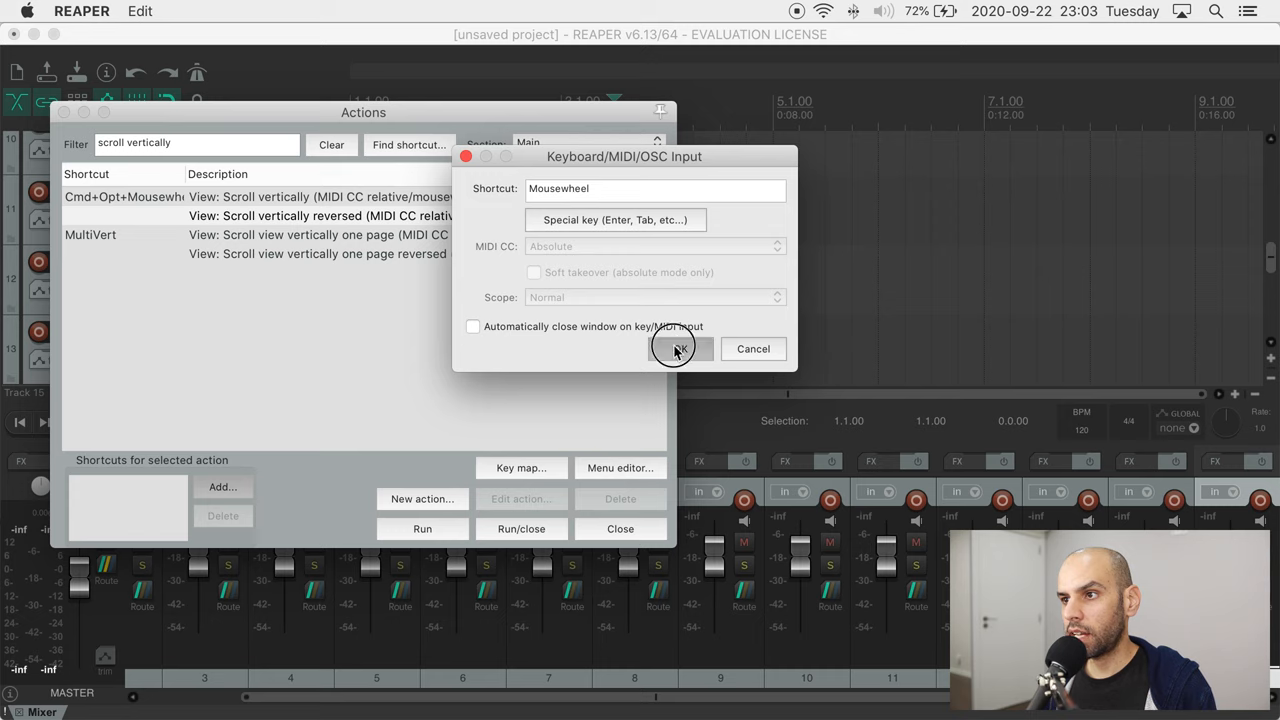
{"action": "left_click", "coordinate": [678, 348]}
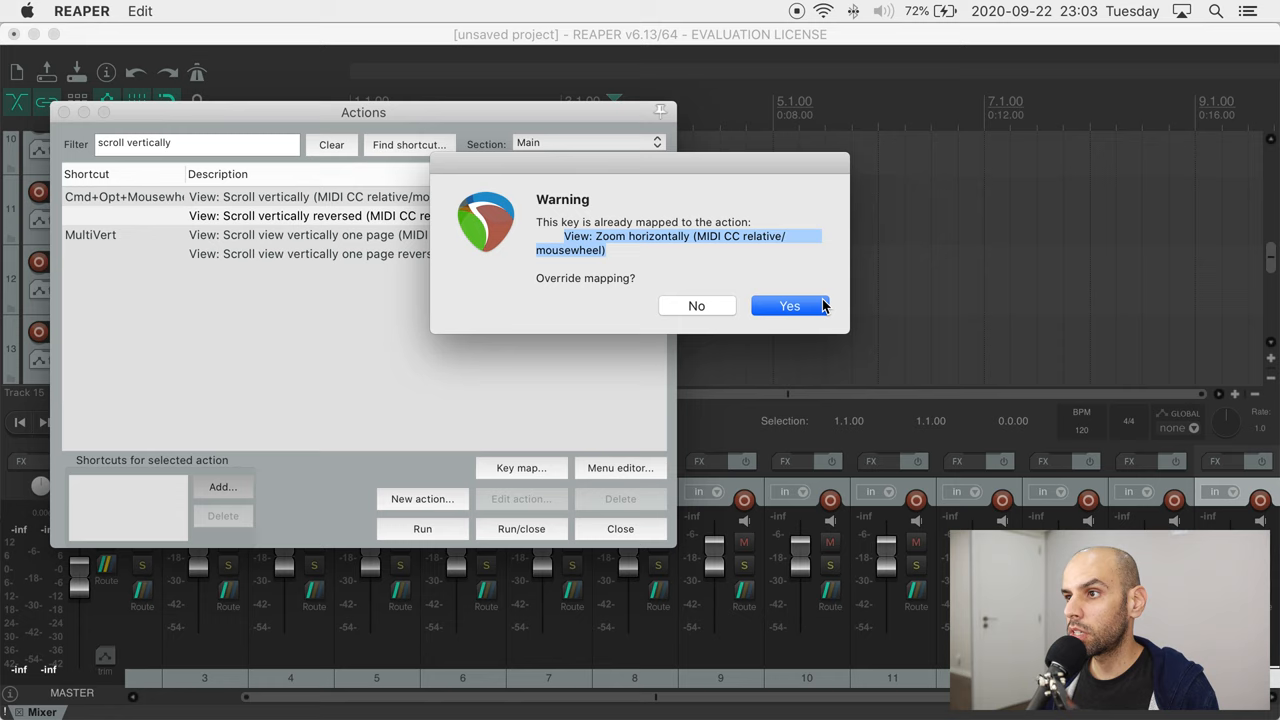
{"action": "left_click", "coordinate": [788, 306]}
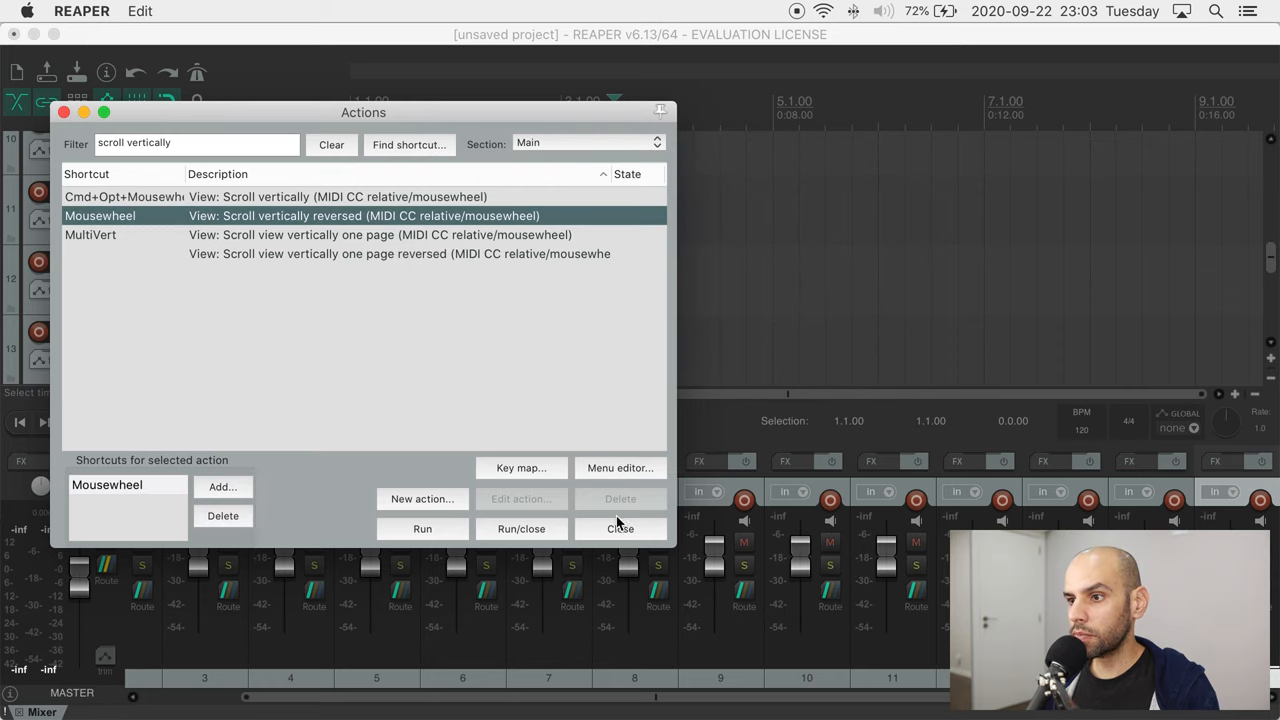
{"action": "left_click", "coordinate": [620, 528]}
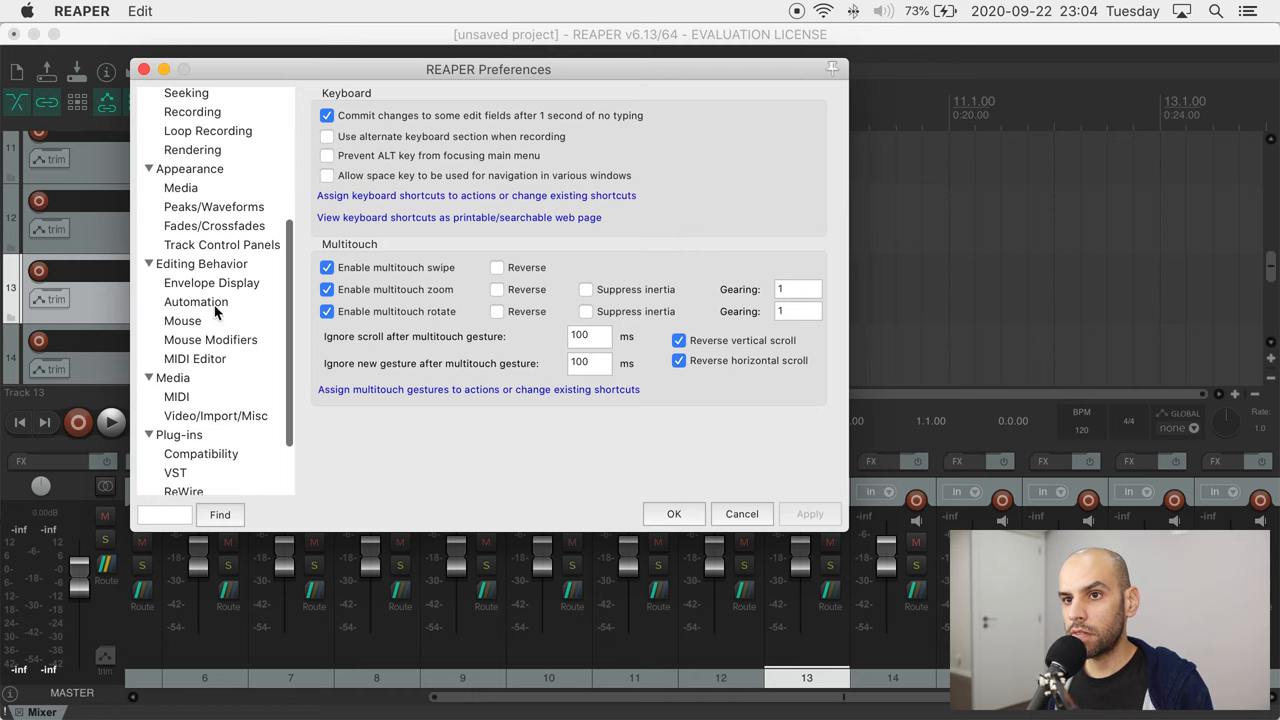
Step: Enable 'Horizontal mousewheel over mixer scrolls tracks' in Mouse preferences and confirm
{"action": "left_click", "coordinate": [182, 320]}
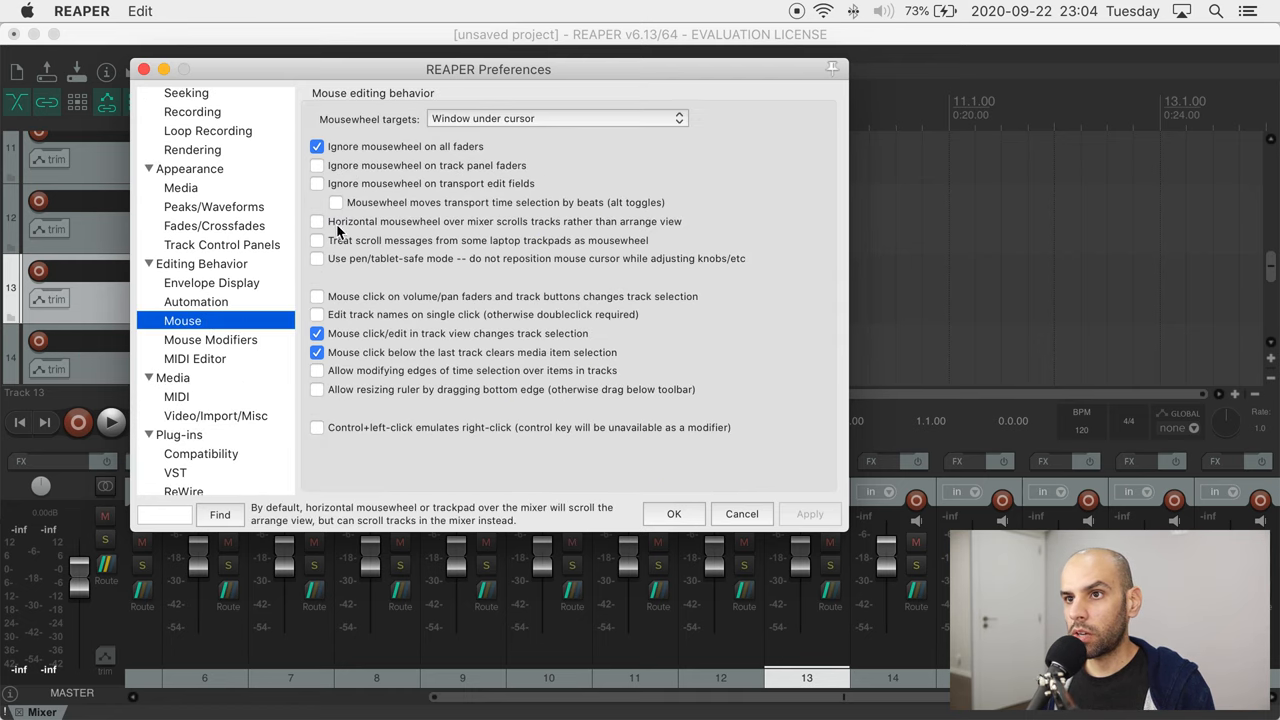
{"action": "left_click", "coordinate": [316, 220]}
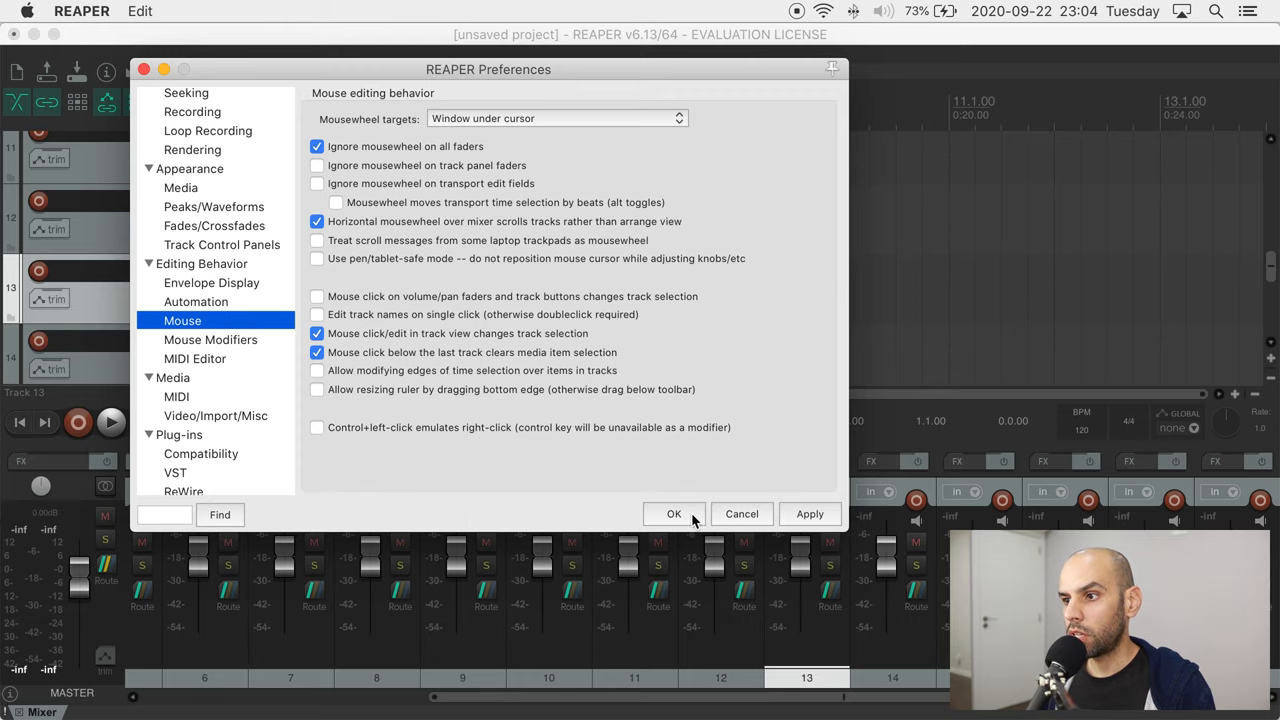
{"action": "left_click", "coordinate": [674, 512]}
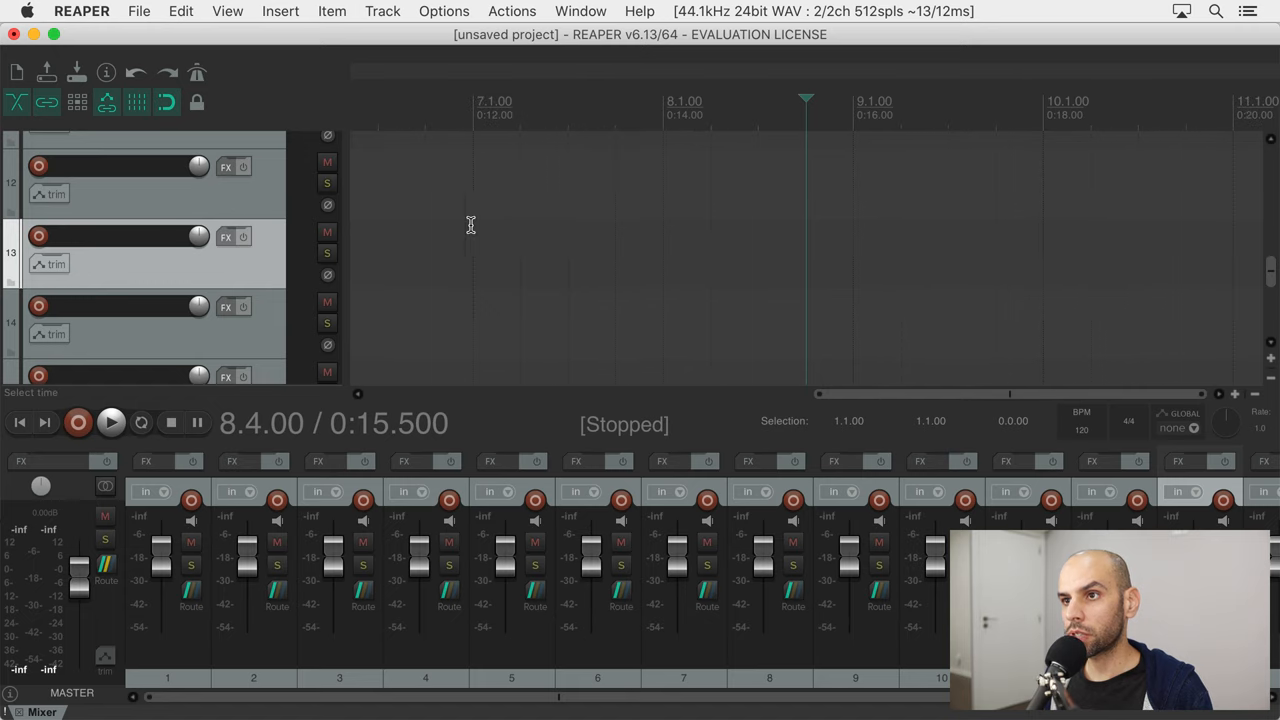
{"action": "mouse_move", "coordinate": [480, 224]}
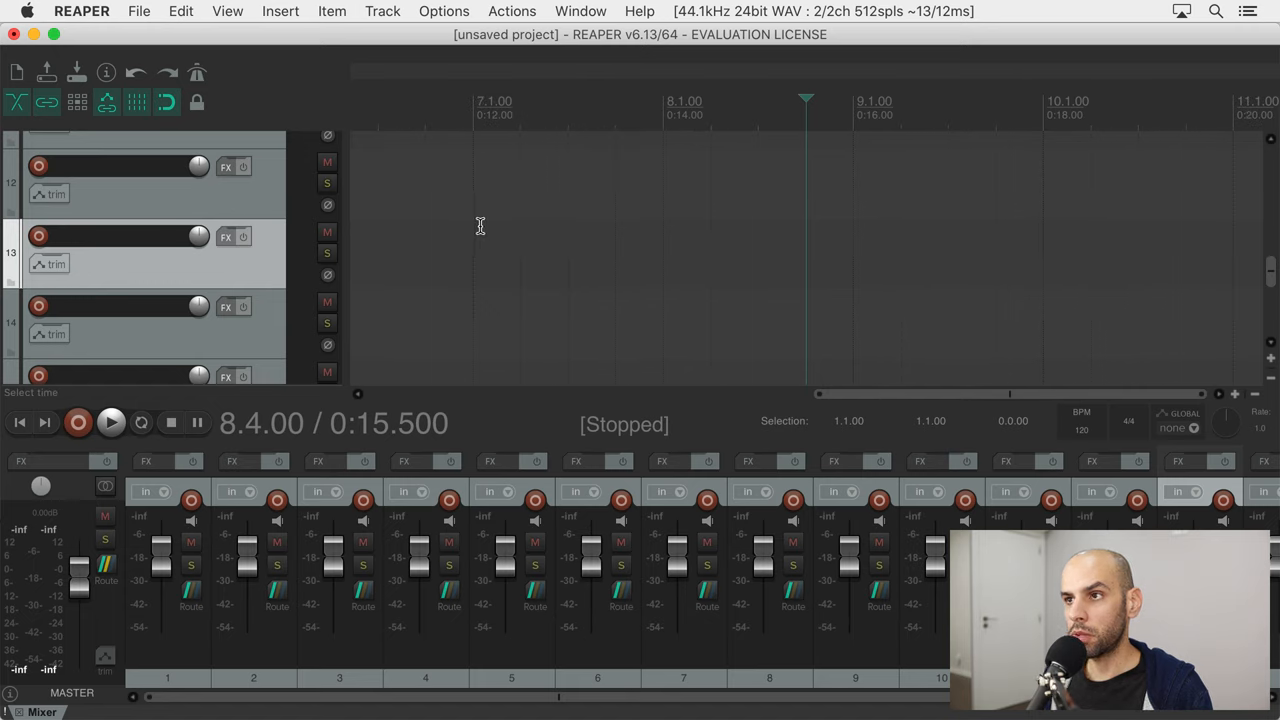
{"action": "left_click", "coordinate": [140, 12]}
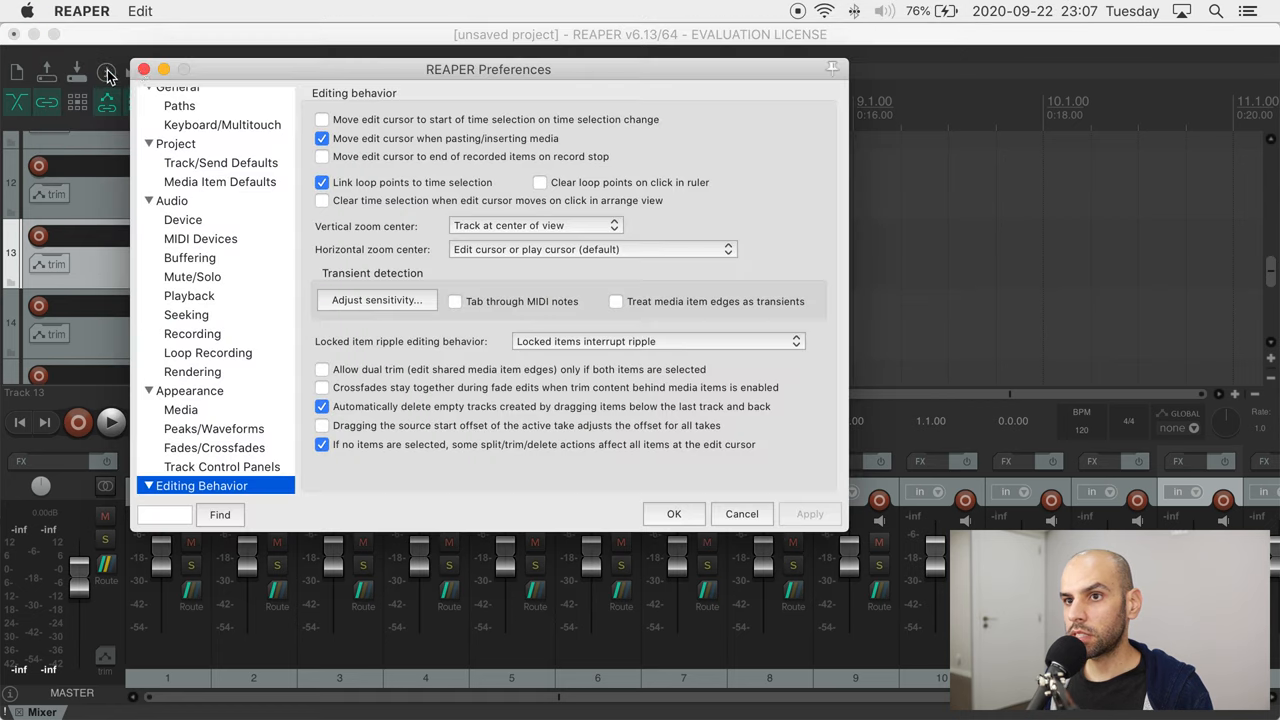
Step: Set vertical zoom center to Track under mouse cursor and horizontal to Mouse cursor
{"action": "scroll", "scroll_direction": "down", "scroll_amount": 3}
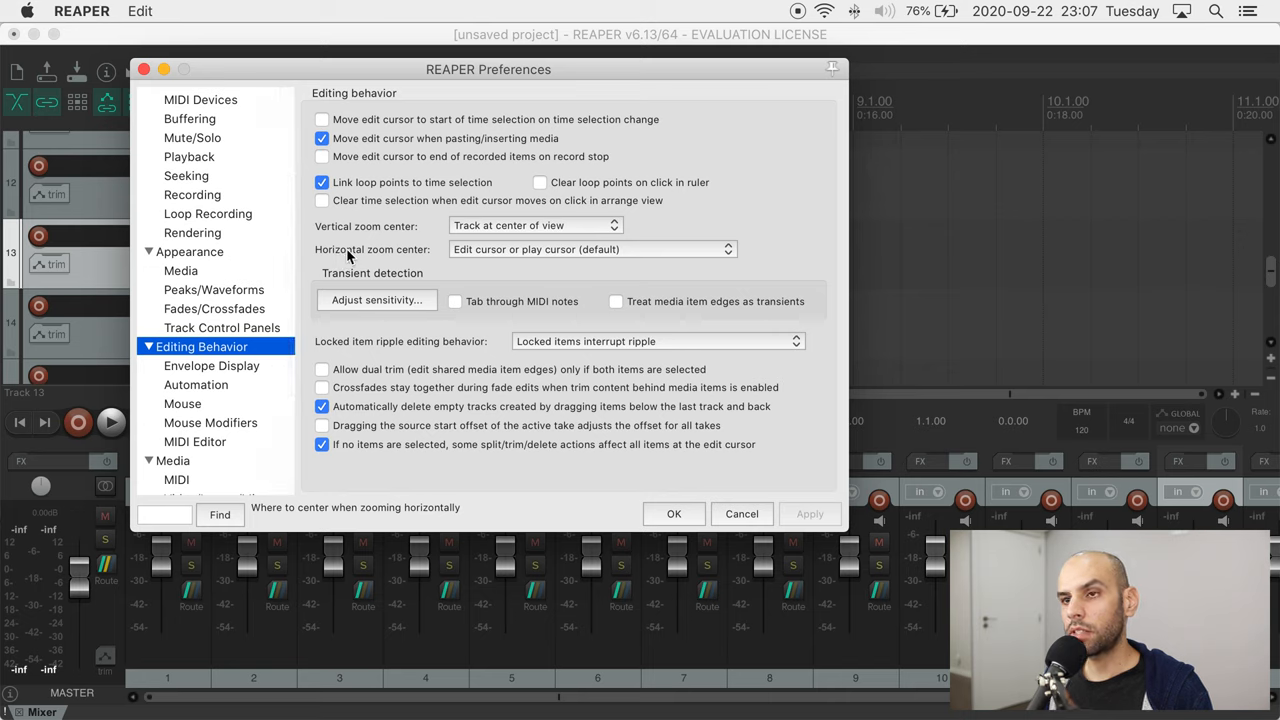
{"action": "left_click", "coordinate": [536, 224]}
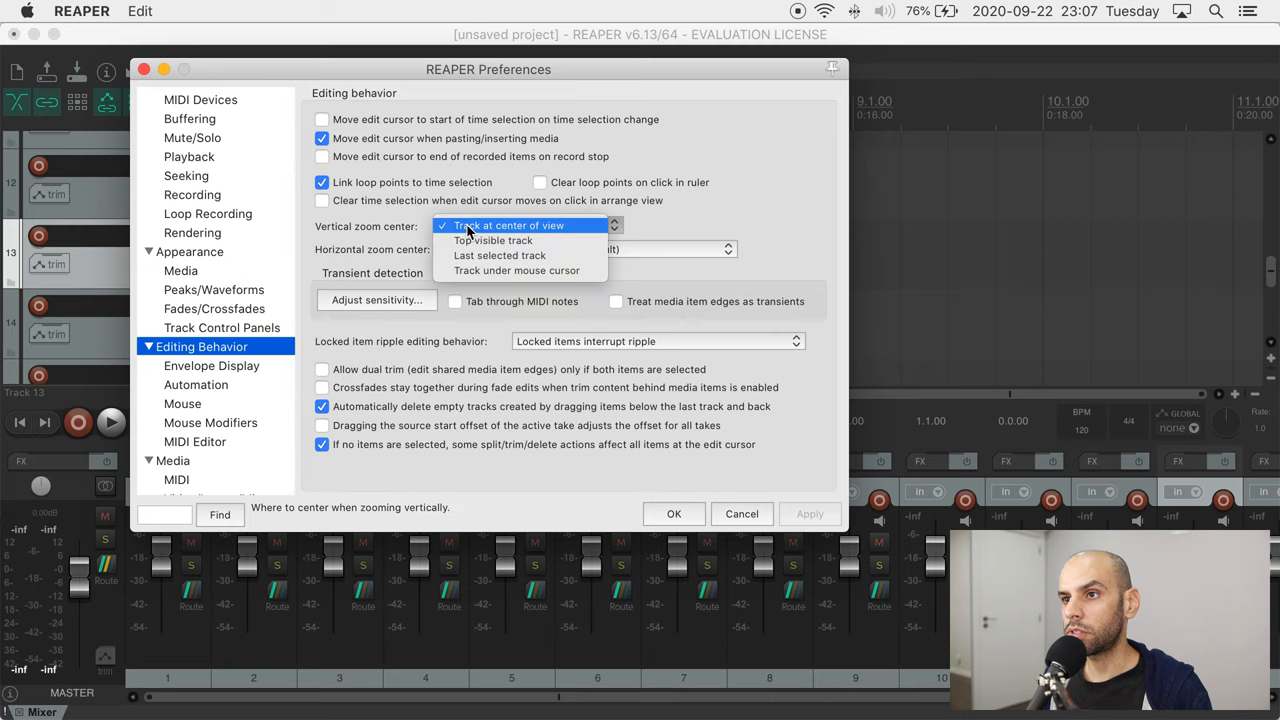
{"action": "left_click", "coordinate": [516, 270]}
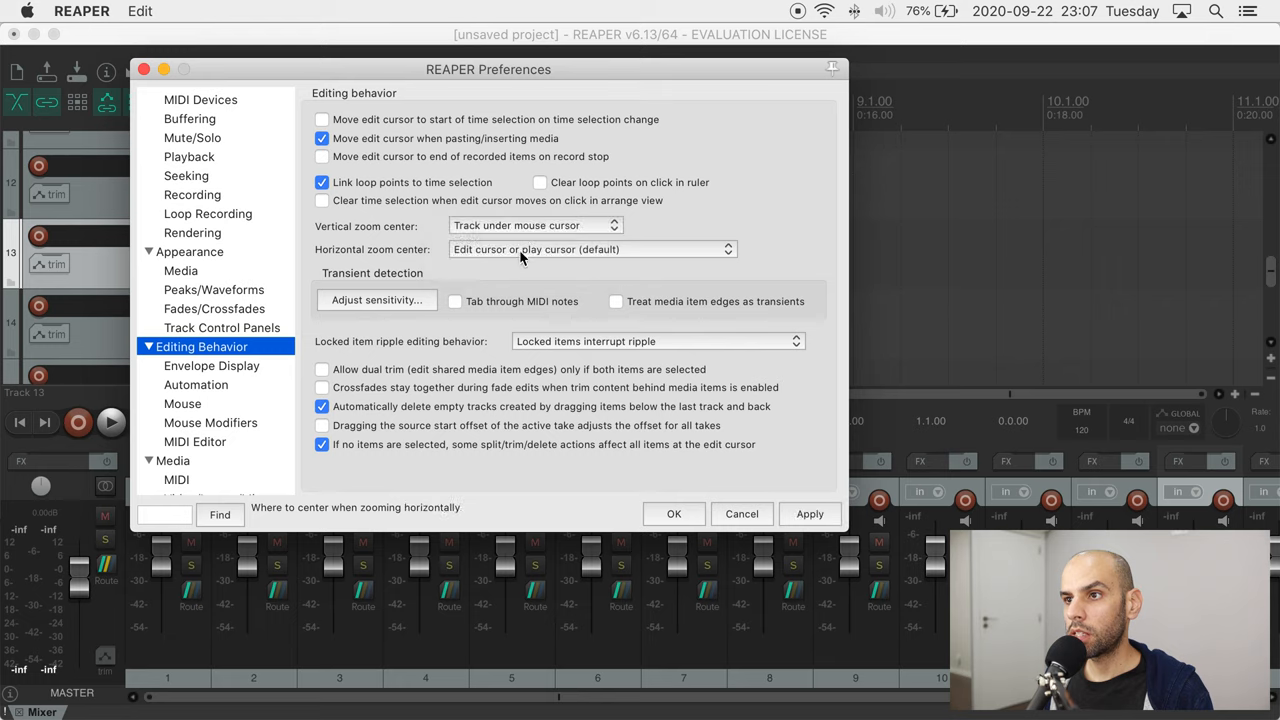
{"action": "left_click", "coordinate": [590, 248]}
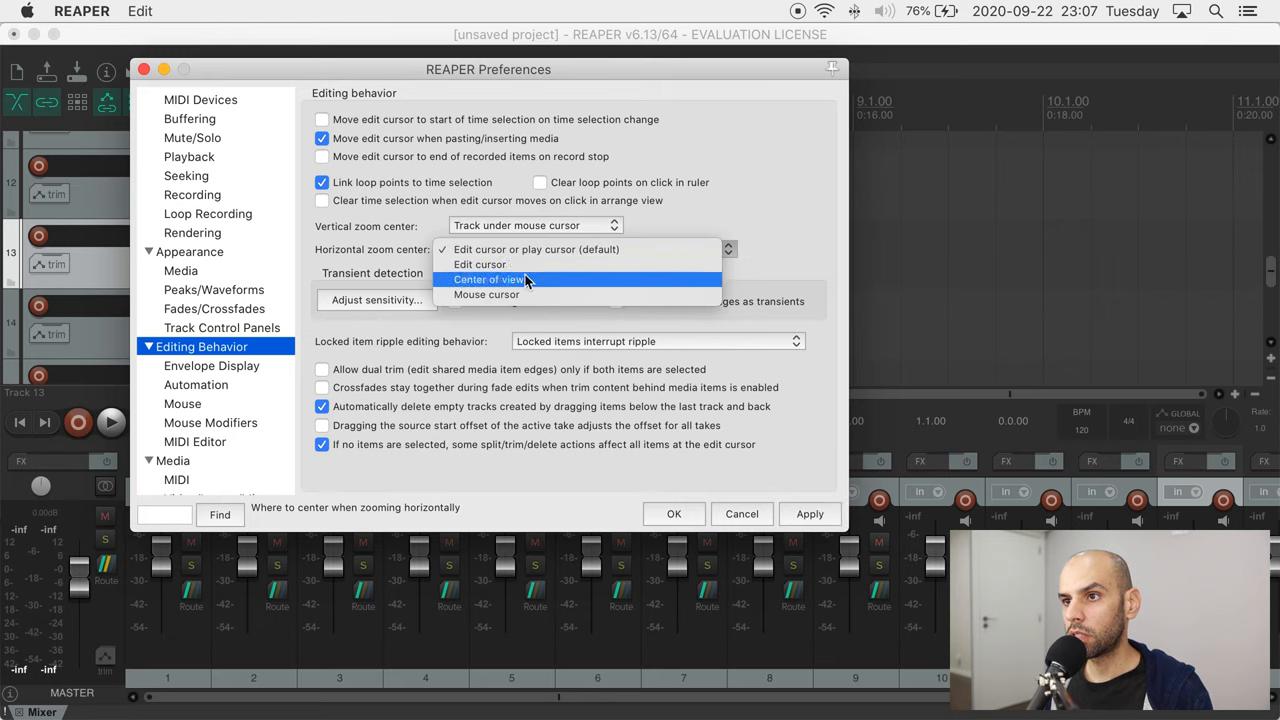
{"action": "left_click", "coordinate": [486, 294]}
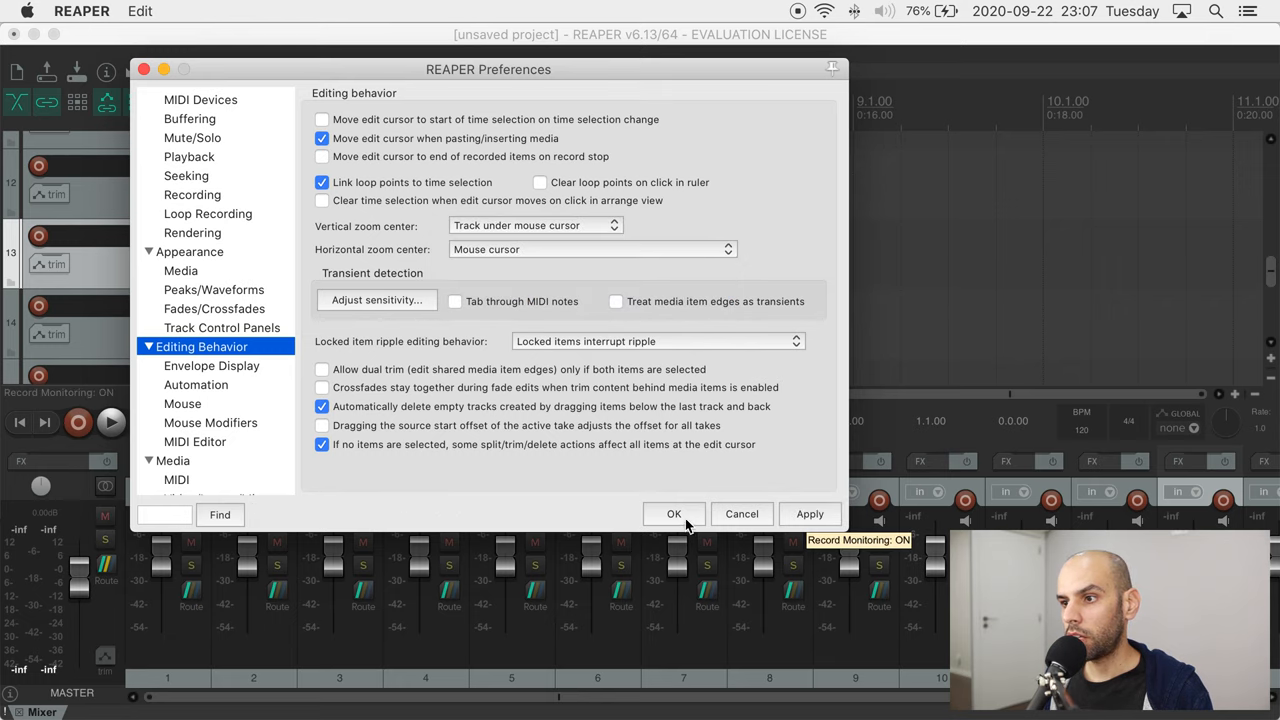
{"action": "left_click", "coordinate": [674, 512]}
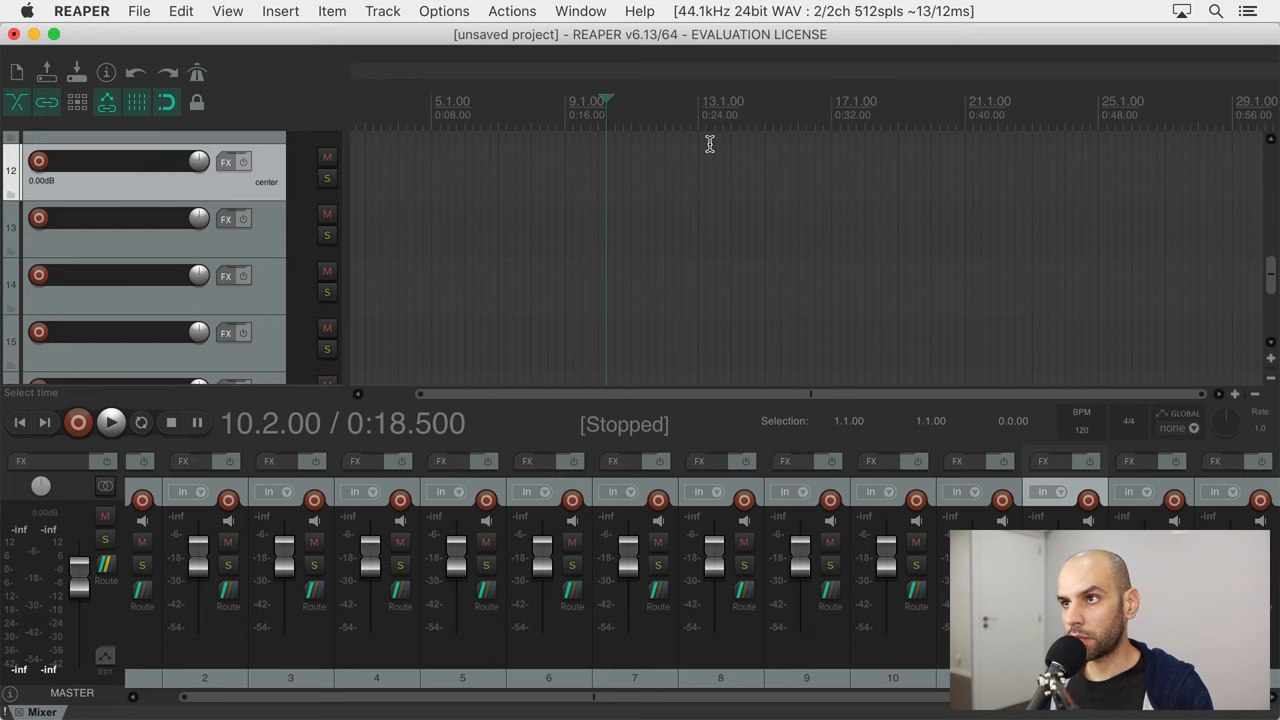
Step: Bring up the Actions menu after testing the new zoom behaviour
{"action": "left_click", "coordinate": [512, 12]}
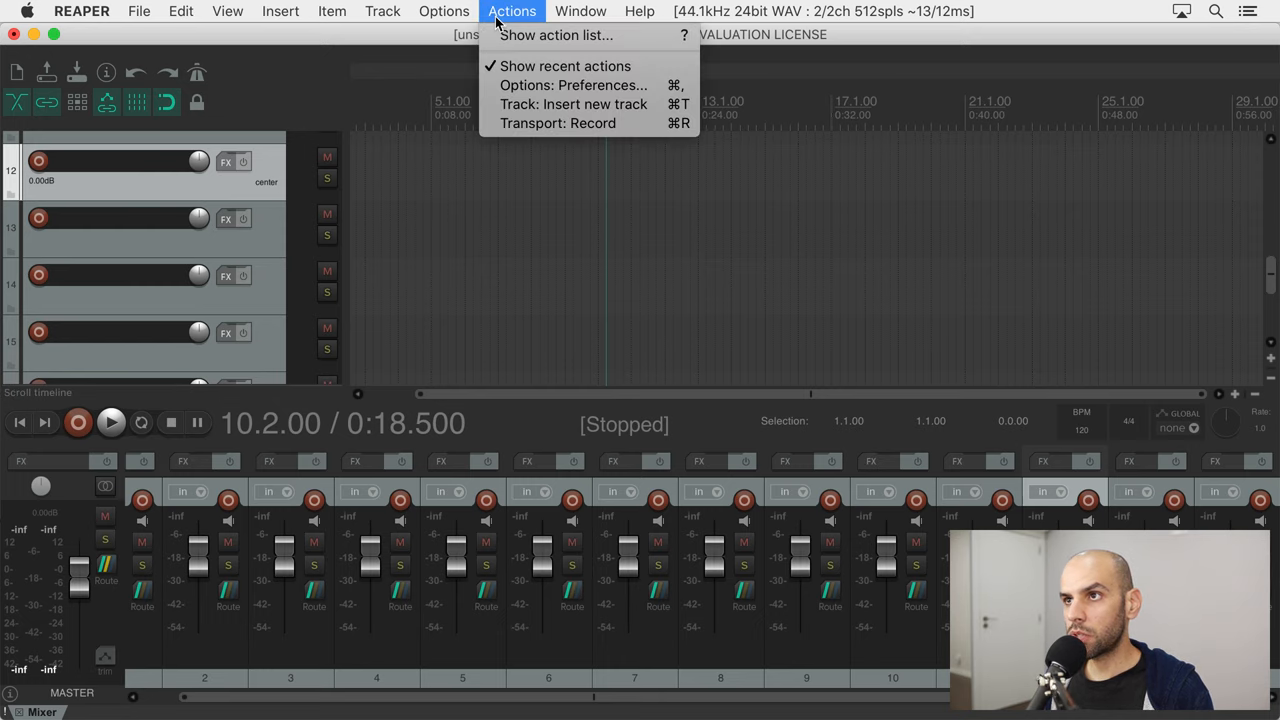
Step: Filter the action list to 'zoom horizontally' and select View: Zoom horizontally reversed
{"action": "left_click", "coordinate": [556, 36]}
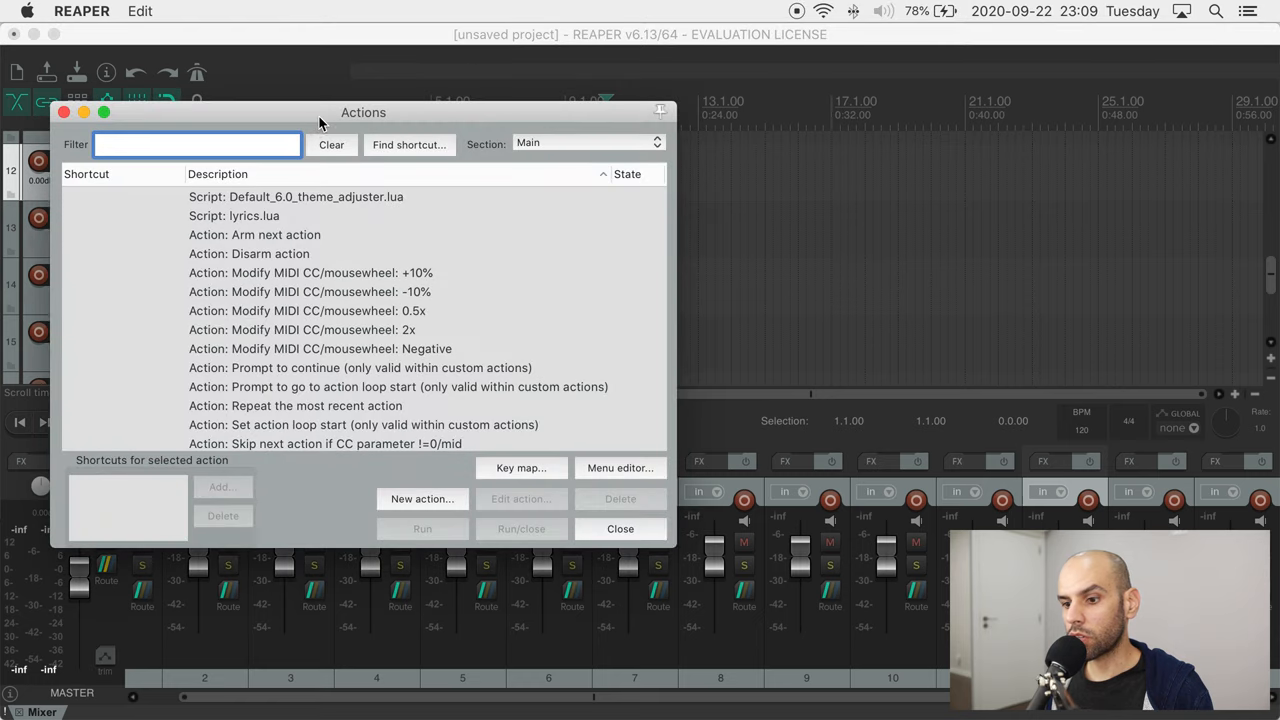
{"action": "type", "text": "zo"}
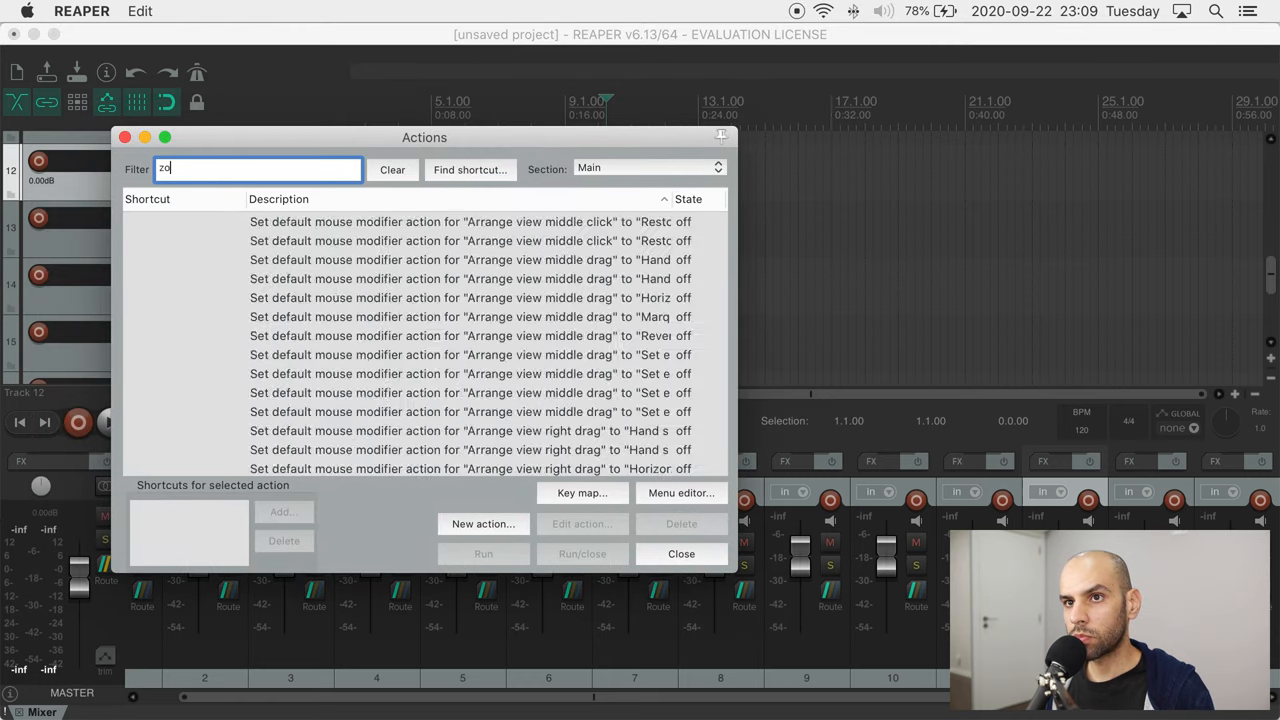
{"action": "type", "text": "oom horizontally"}
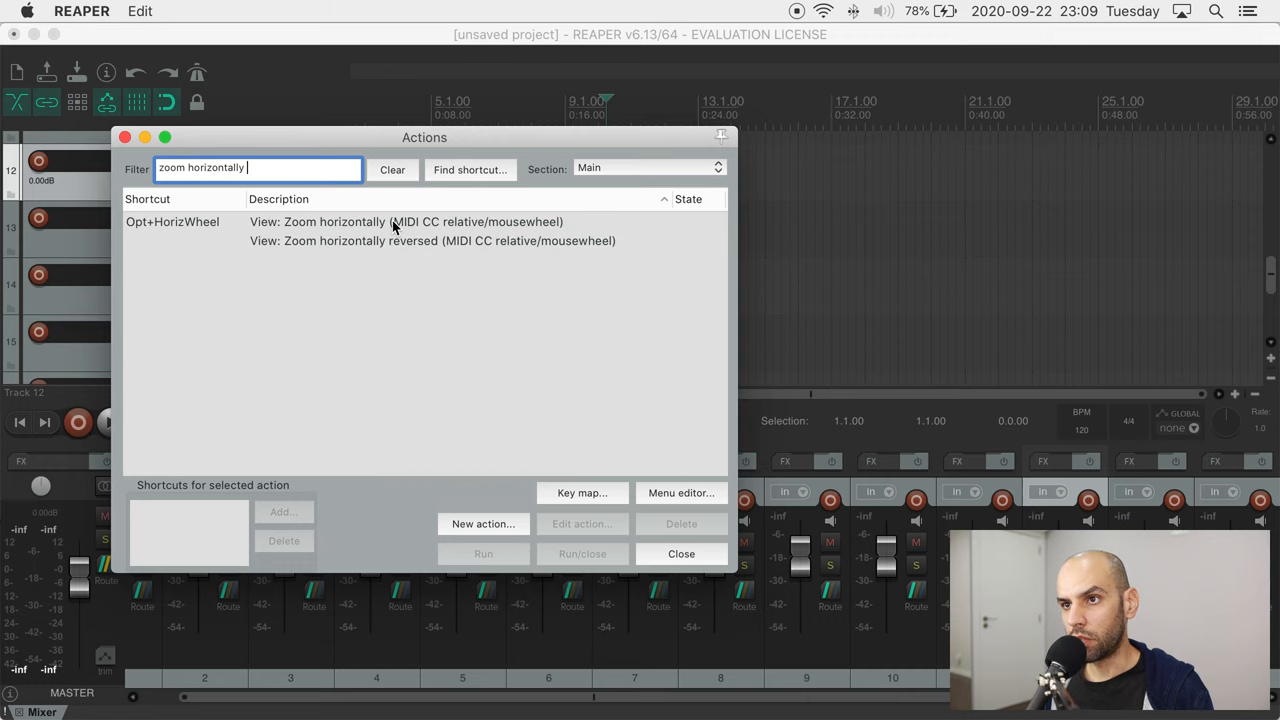
{"action": "left_click", "coordinate": [432, 240]}
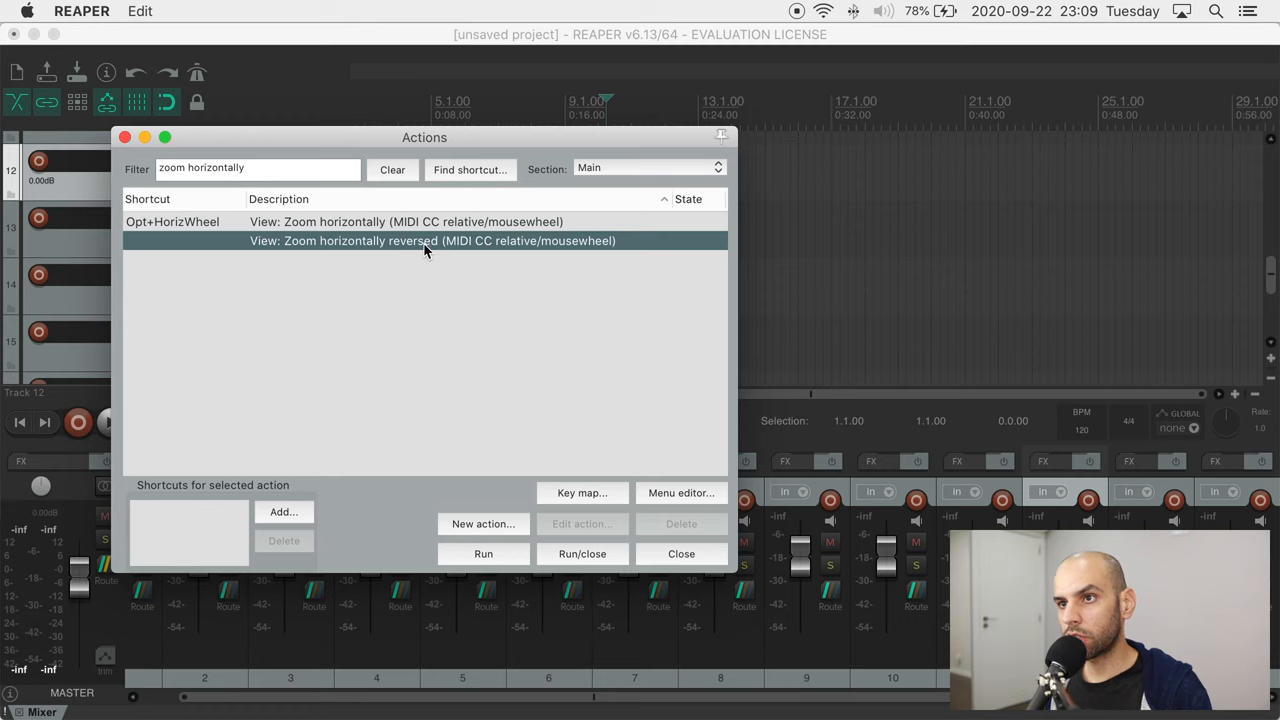
{"action": "mouse_move", "coordinate": [392, 260]}
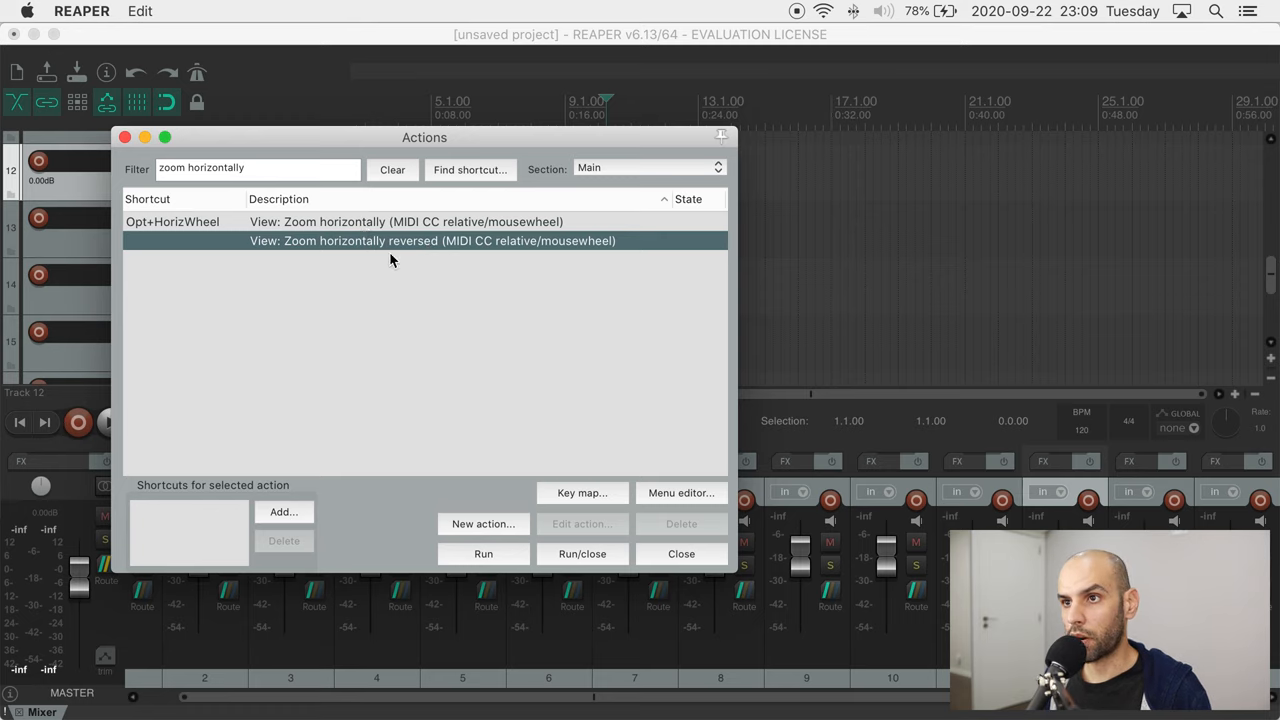
{"action": "mouse_move", "coordinate": [388, 476]}
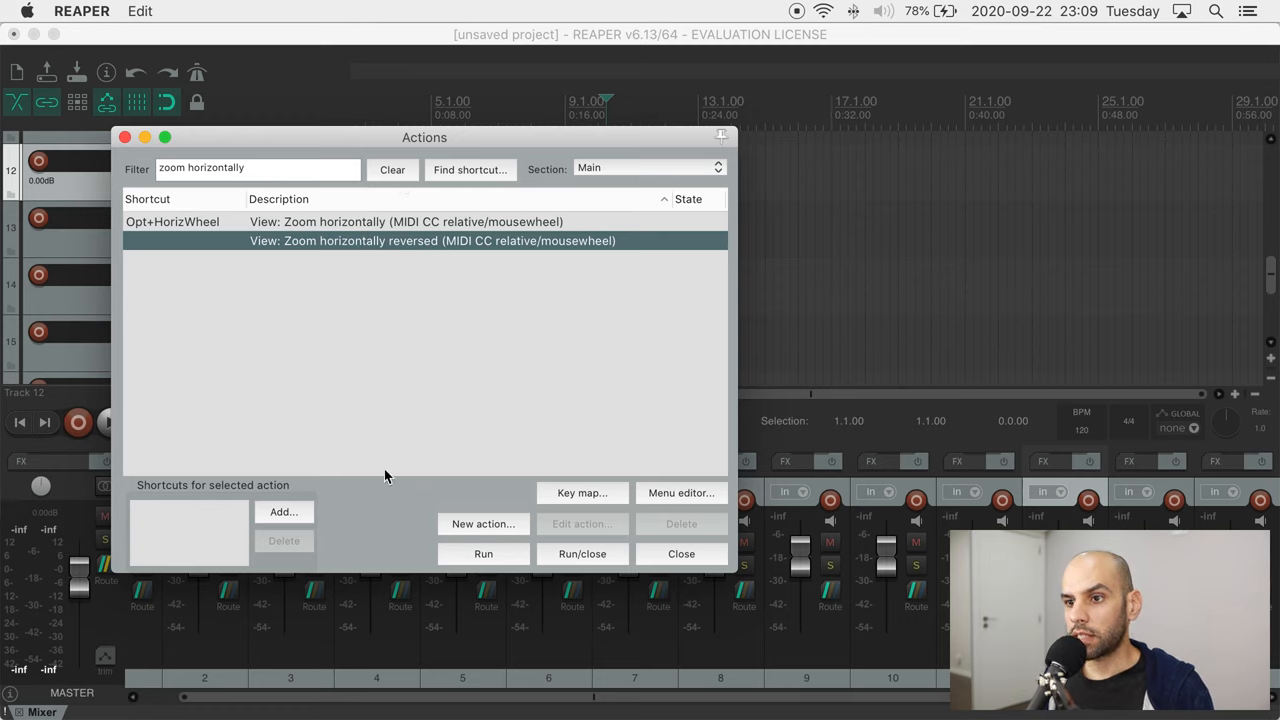
Step: Assign Cmd+HorizWheel to the reversed horizontal zoom action and close the list
{"action": "left_click", "coordinate": [284, 512]}
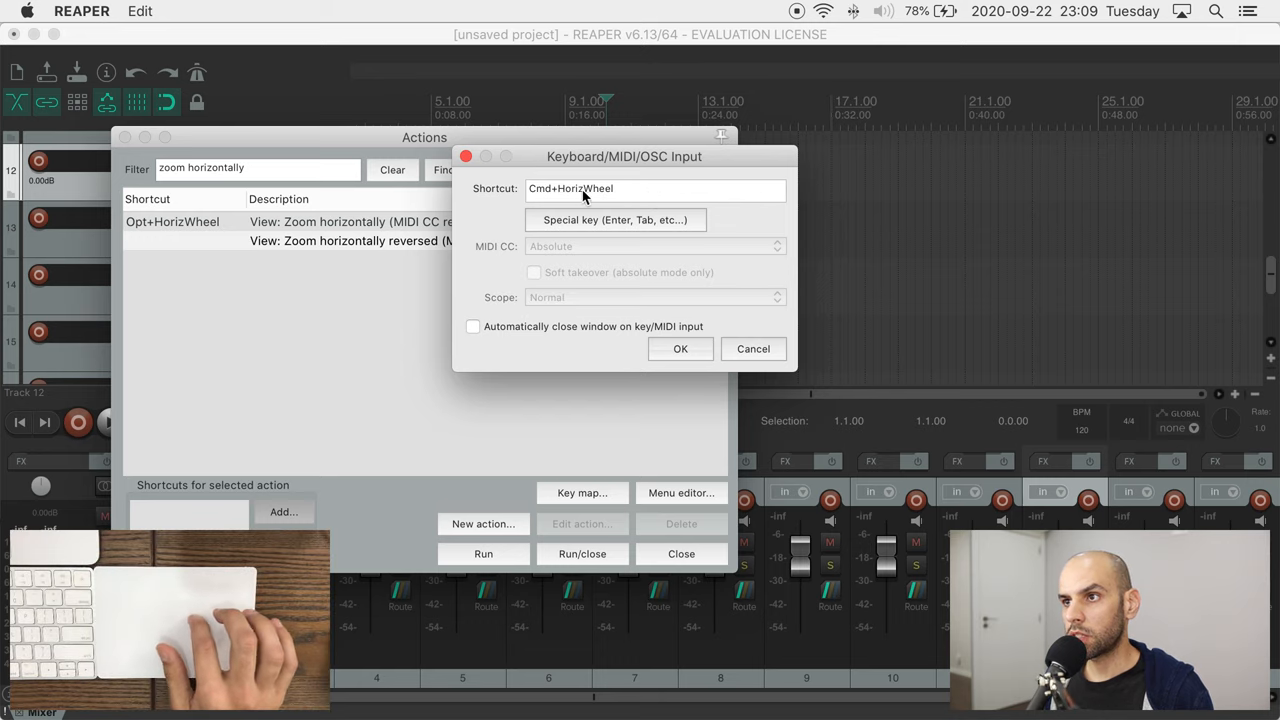
{"action": "left_click", "coordinate": [680, 348]}
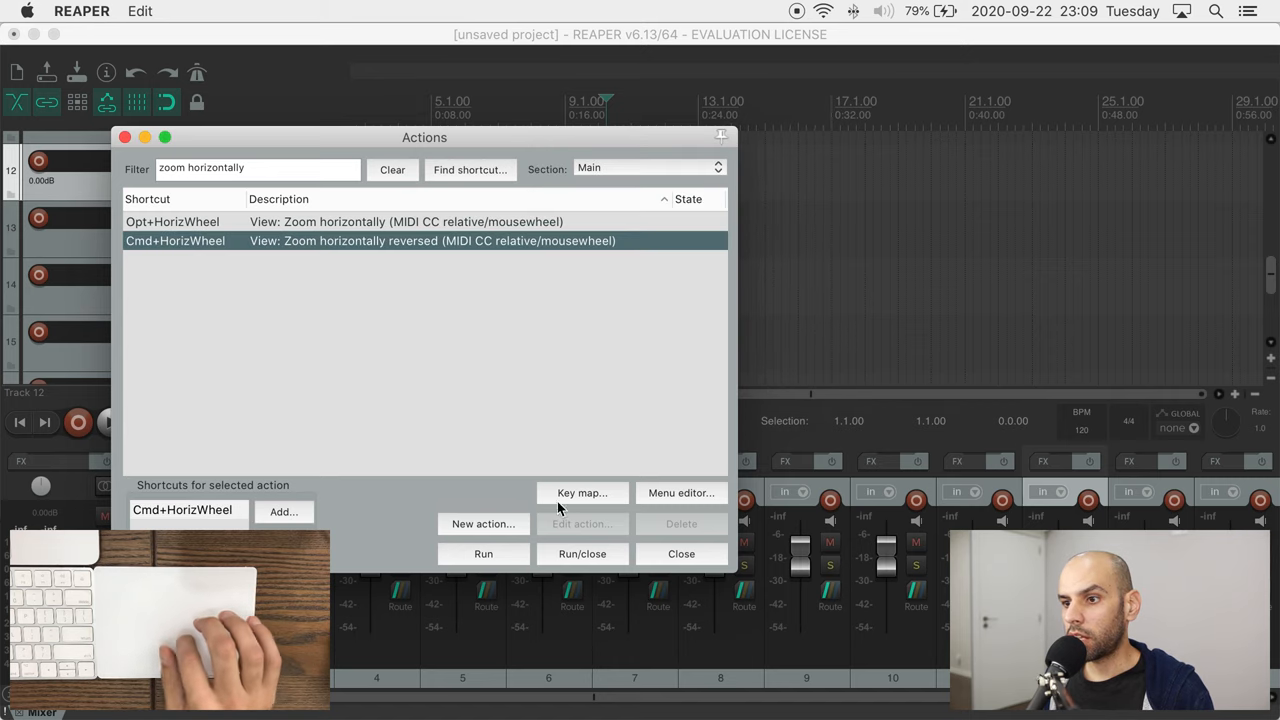
{"action": "left_click", "coordinate": [680, 554]}
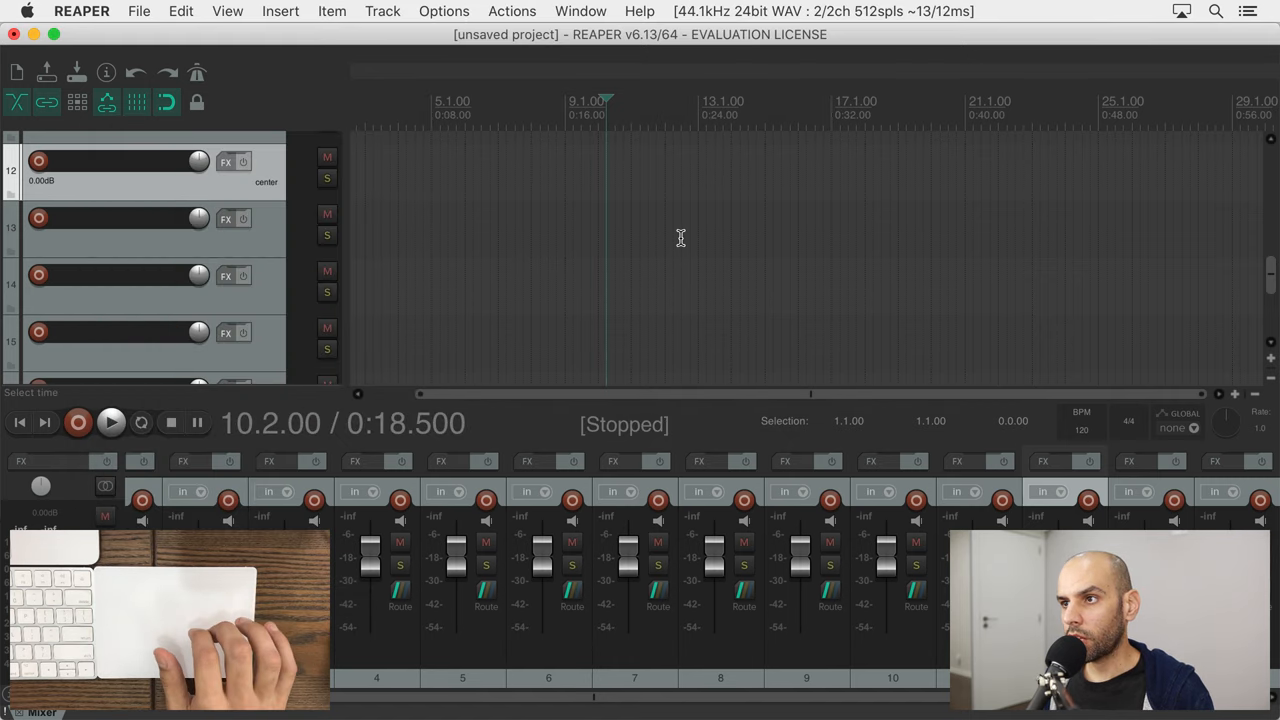